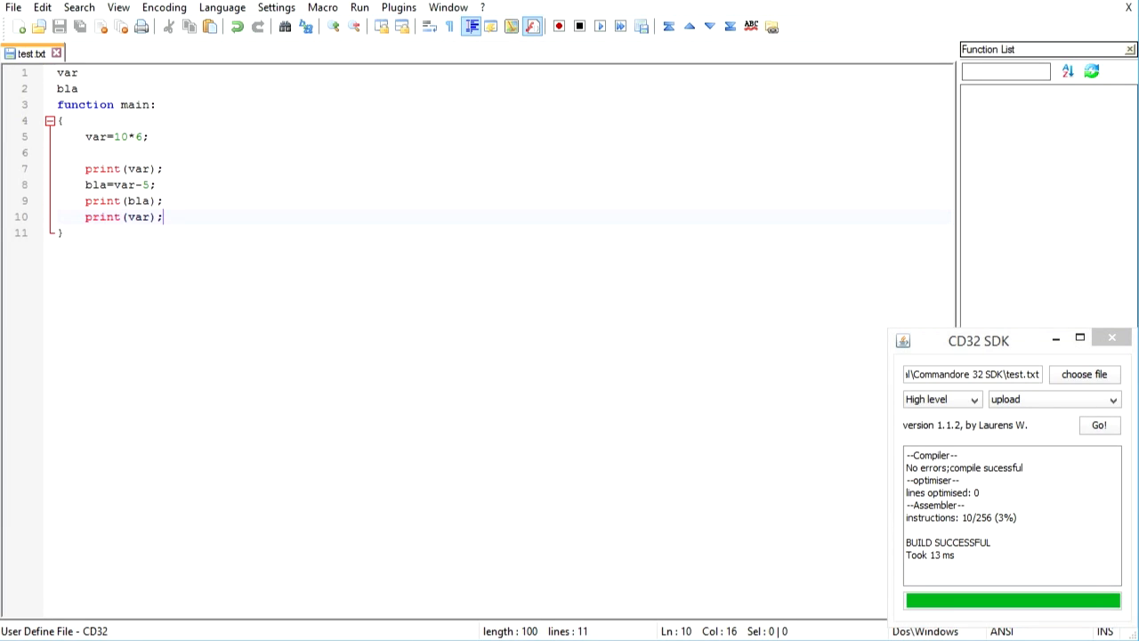
Step: Delete the old example lines, leaving only the var declaration and an empty main function
left_click_drag(85, 152, 163, 217)
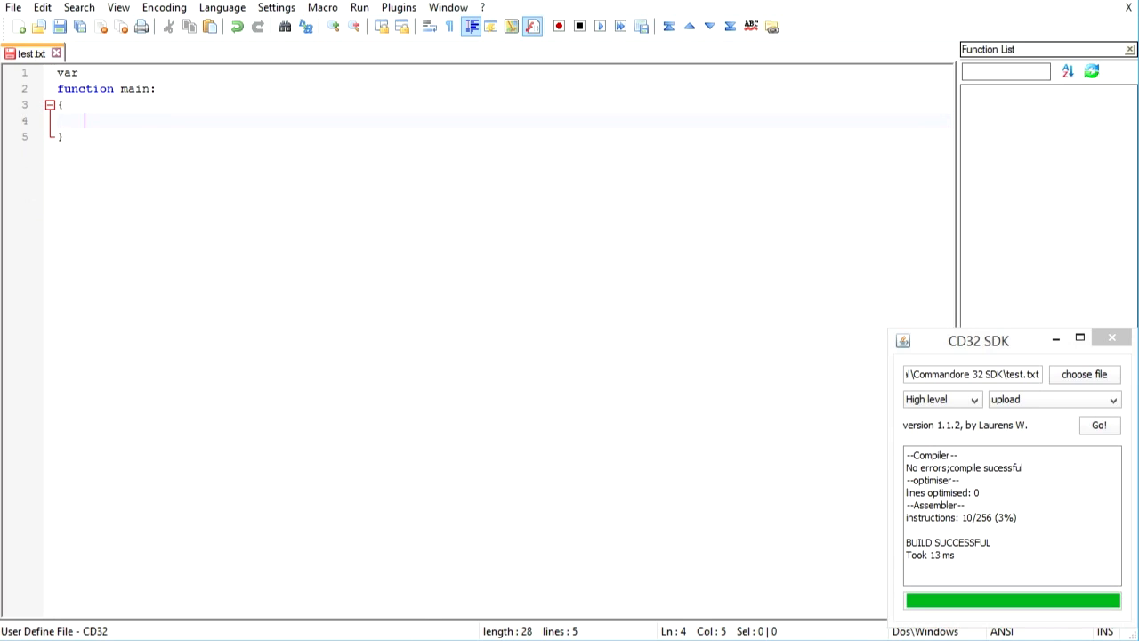
double_click(68, 72)
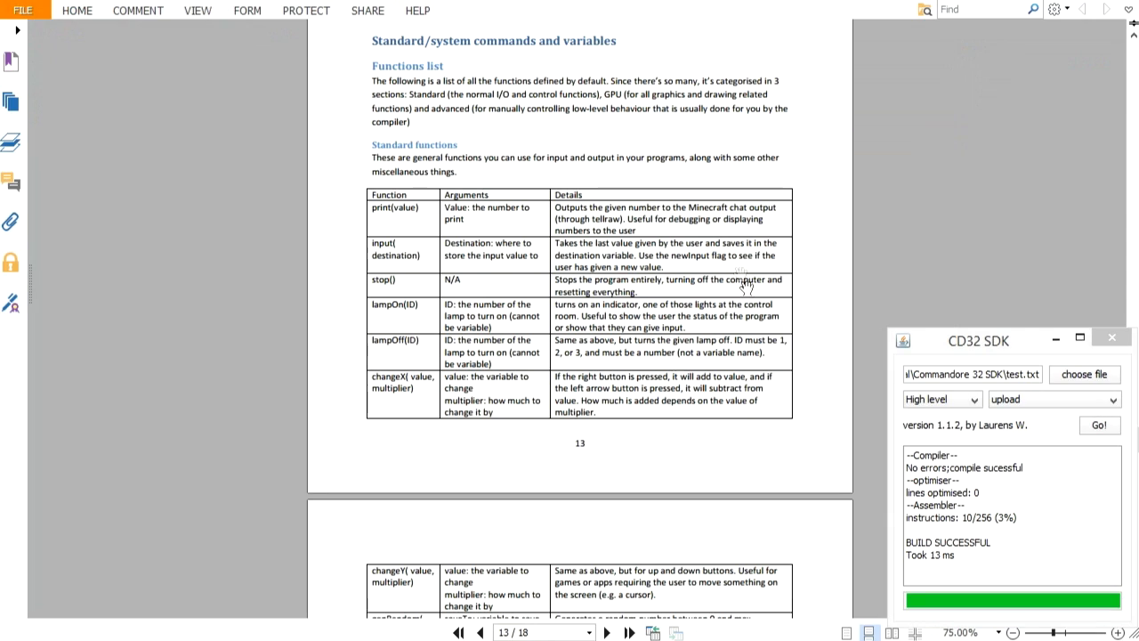
scroll("down", 3)
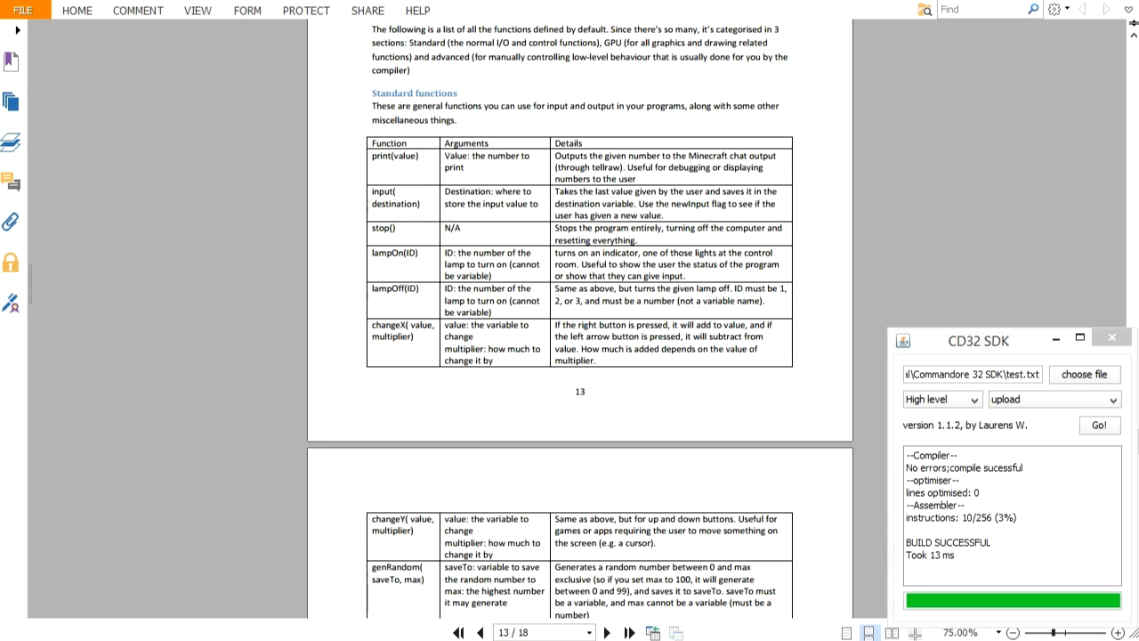
double_click(685, 204)
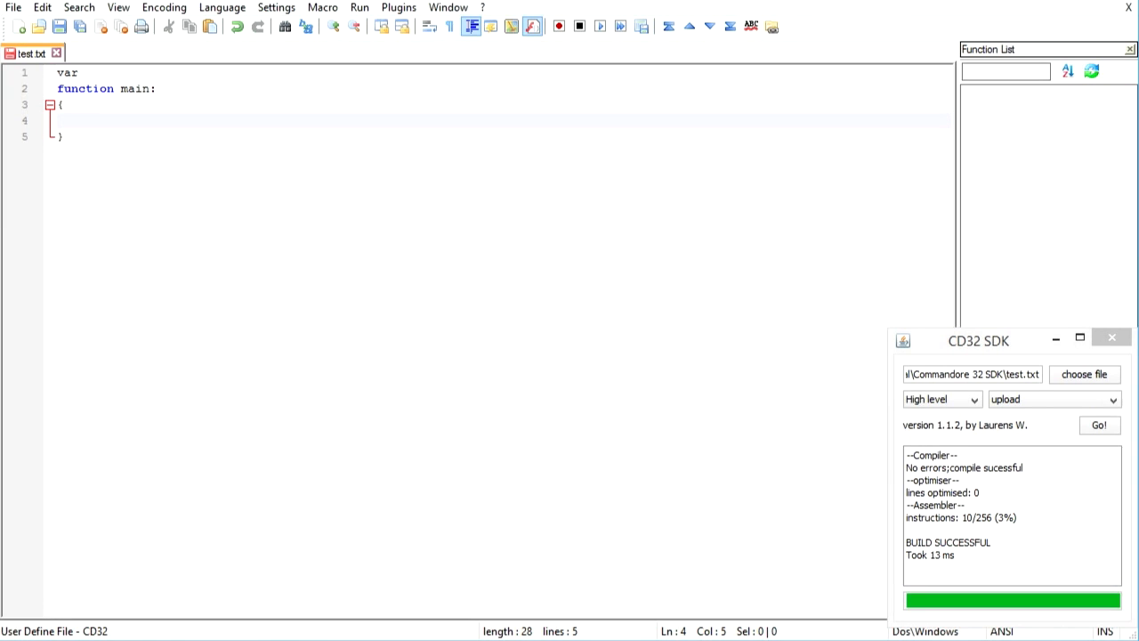
Step: Write input(var); and print(var); as the body of main
type("int")
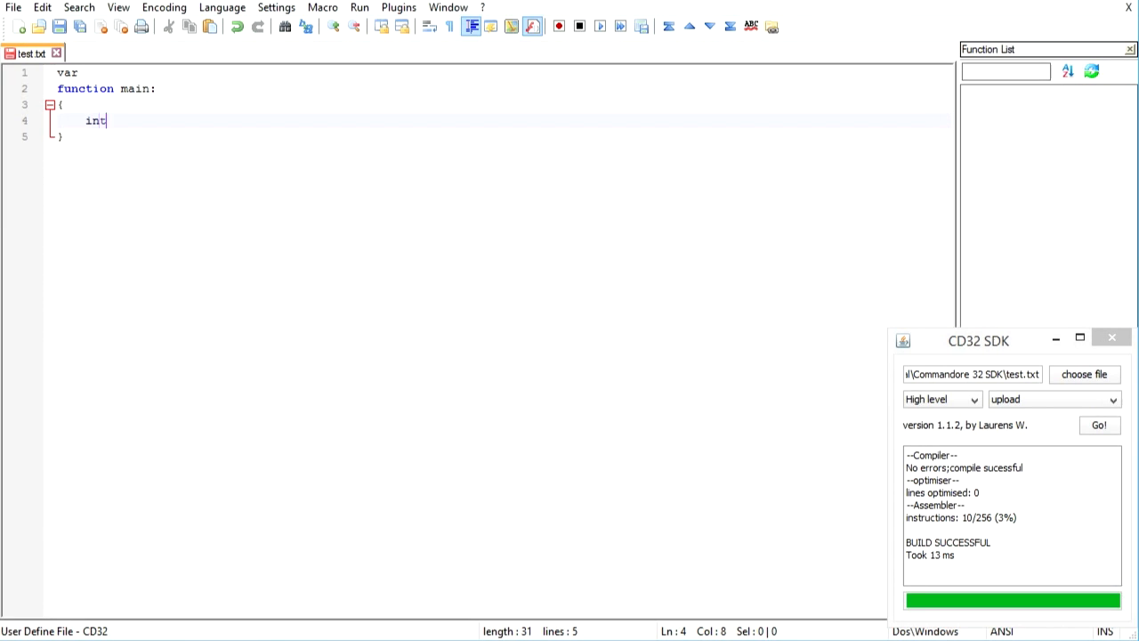
key("Backspace")
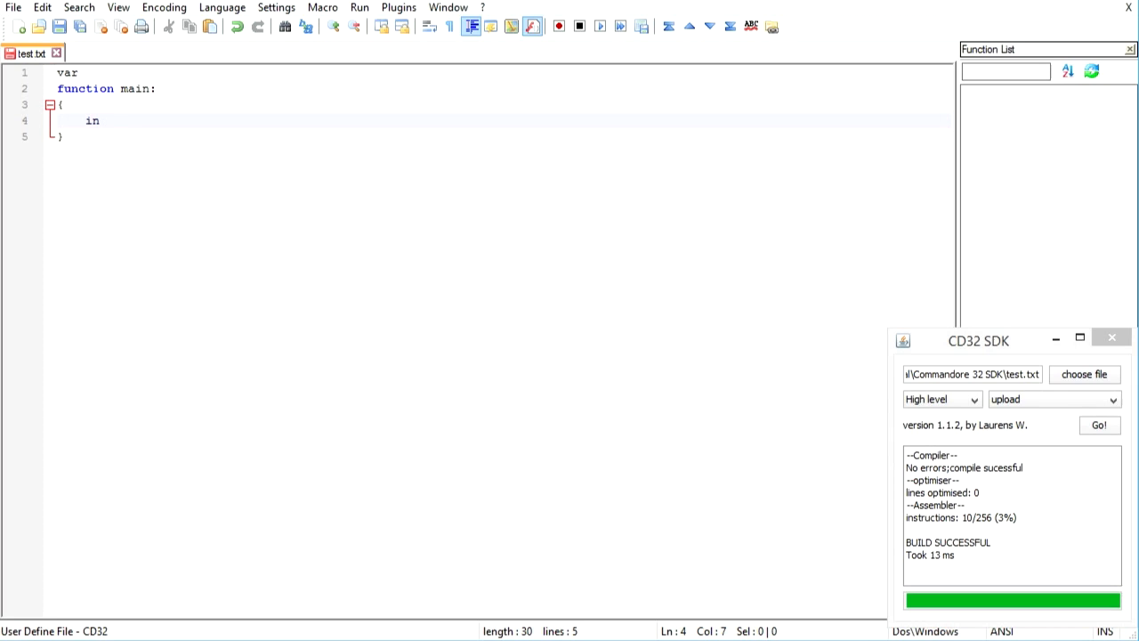
type("put(va")
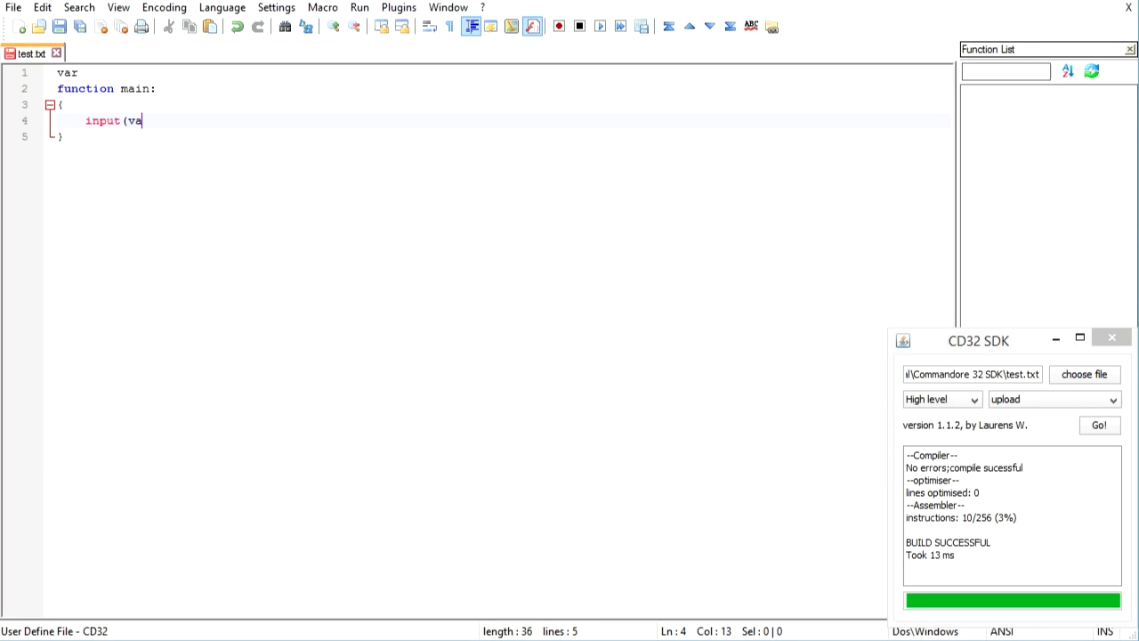
type("r);")
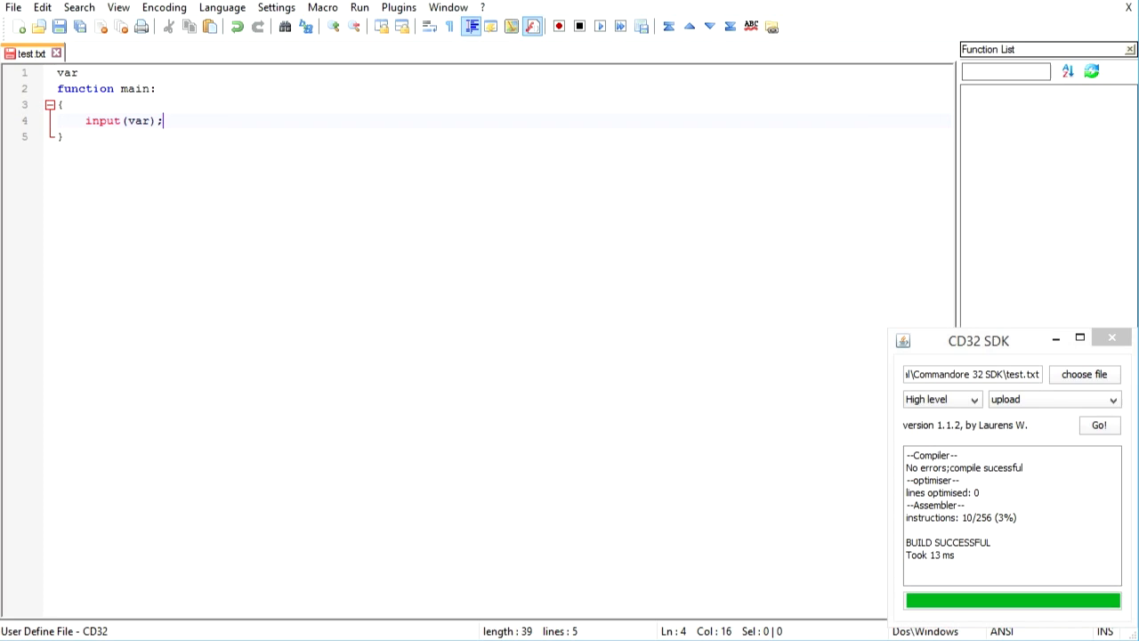
mouse_move(19, 105)
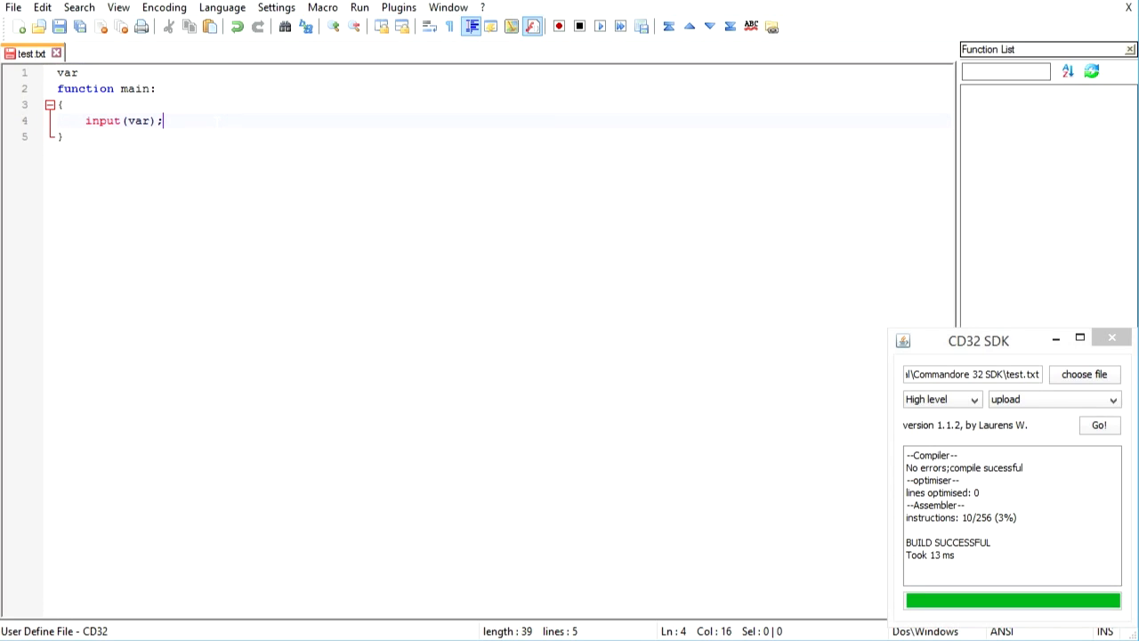
type("p")
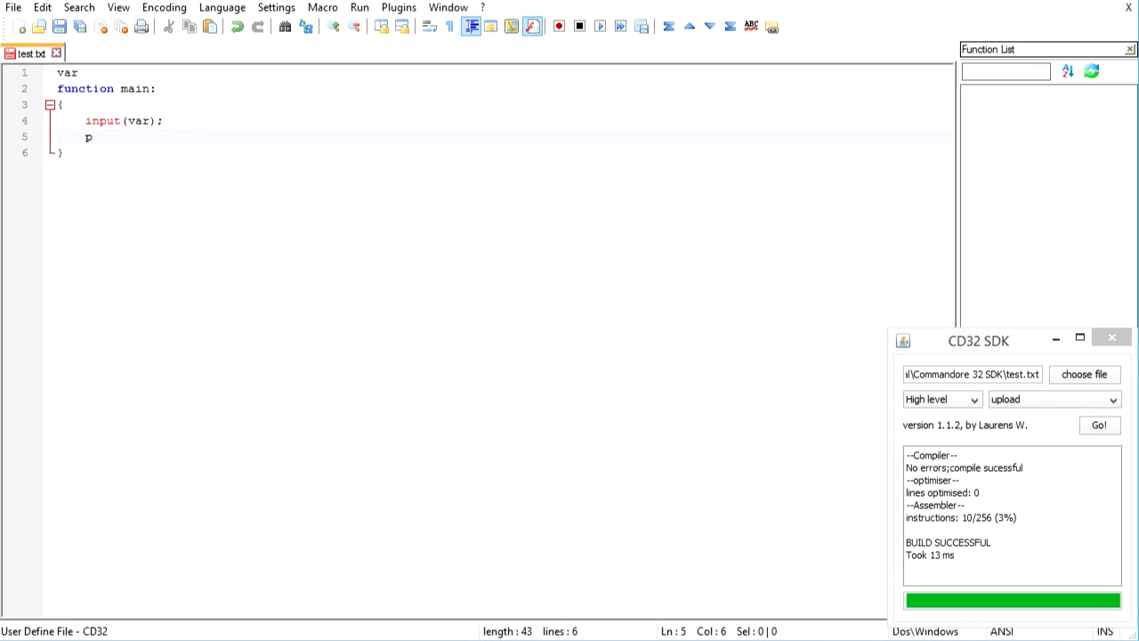
type("rint(va")
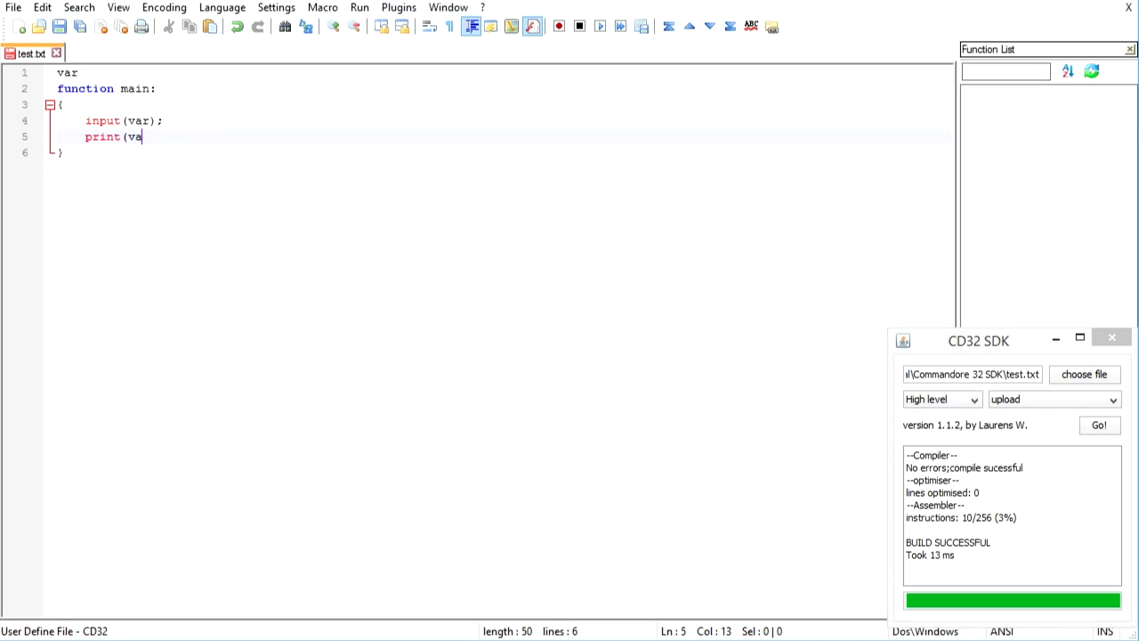
type("r);")
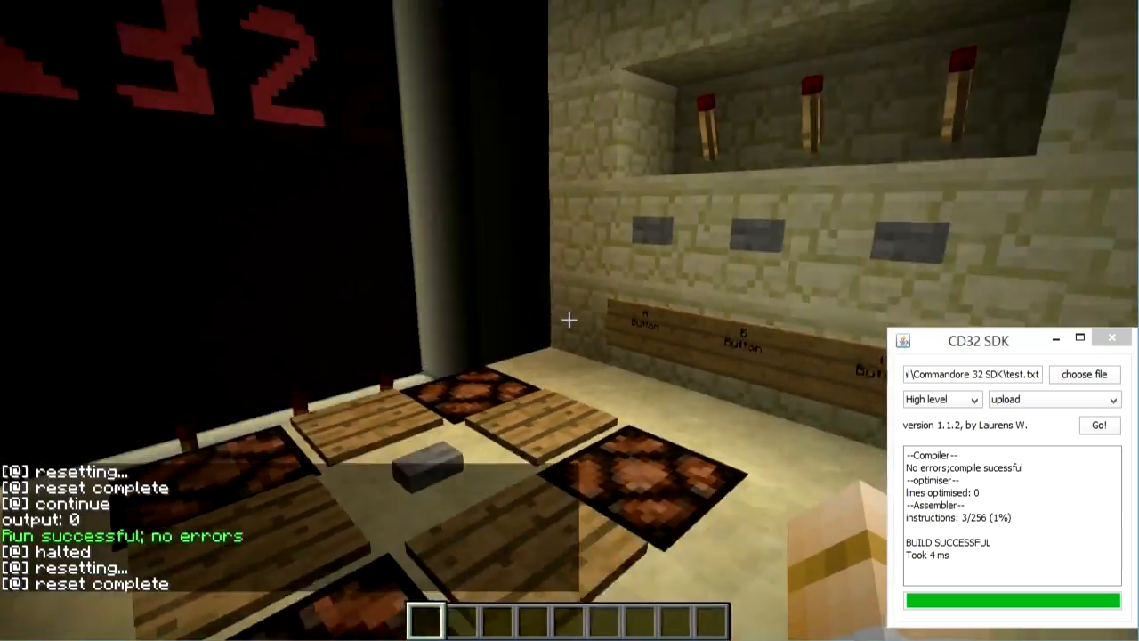
mouse_move(570, 320)
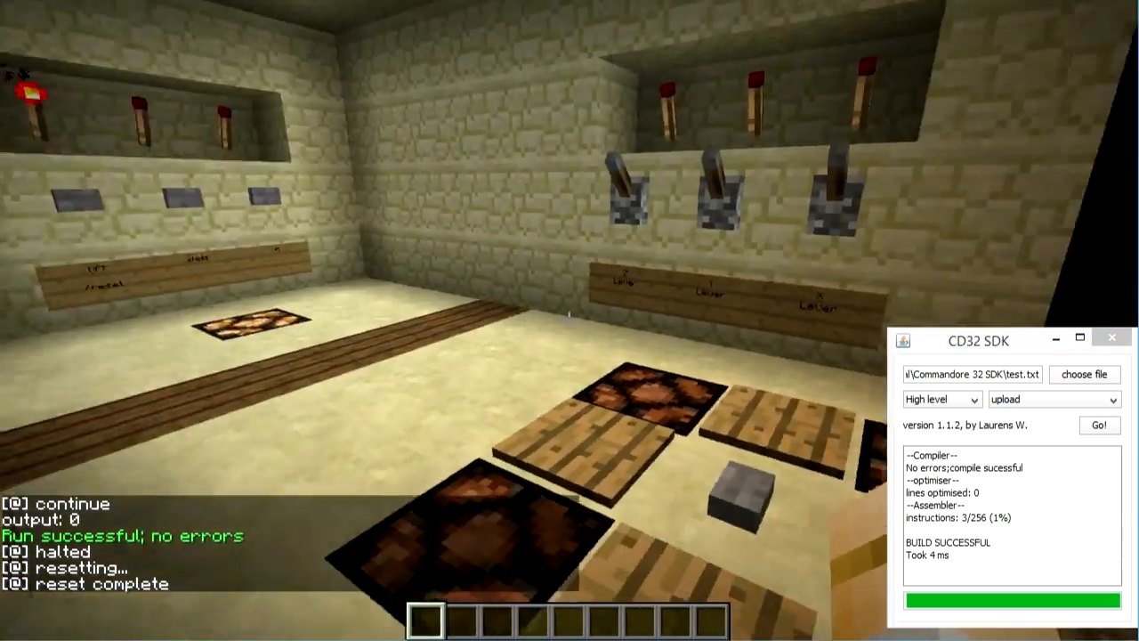
Step: Leave the Minecraft chat after reading the program's printed output 0
key("Escape")
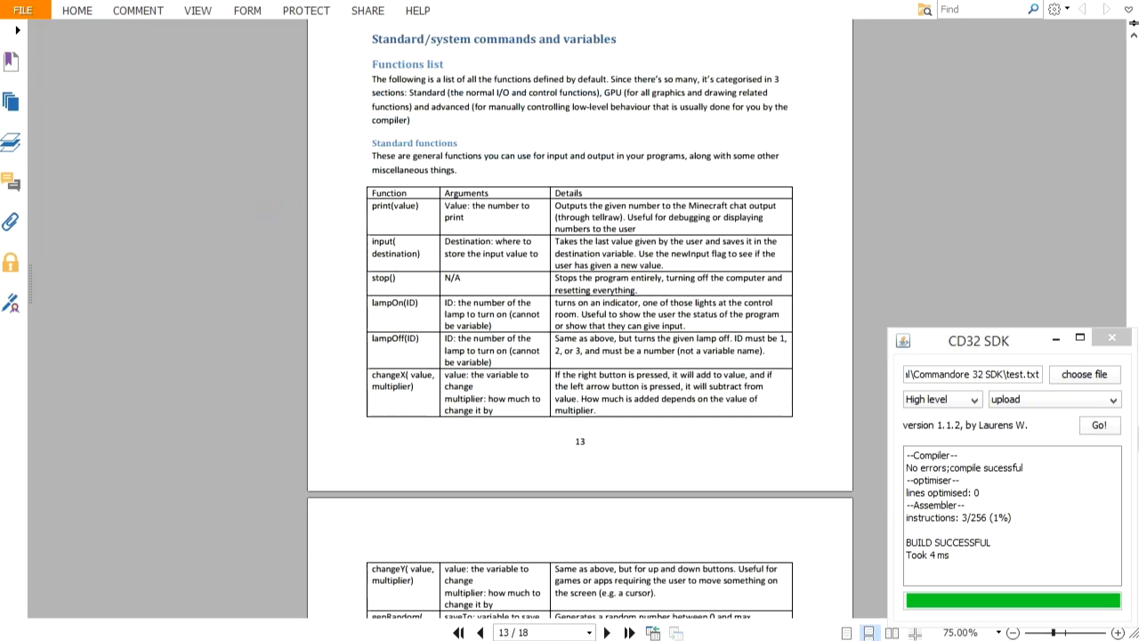
Step: Scroll the CD32 manual from page 13 down to the Flags list on page 15
scroll("down", 3)
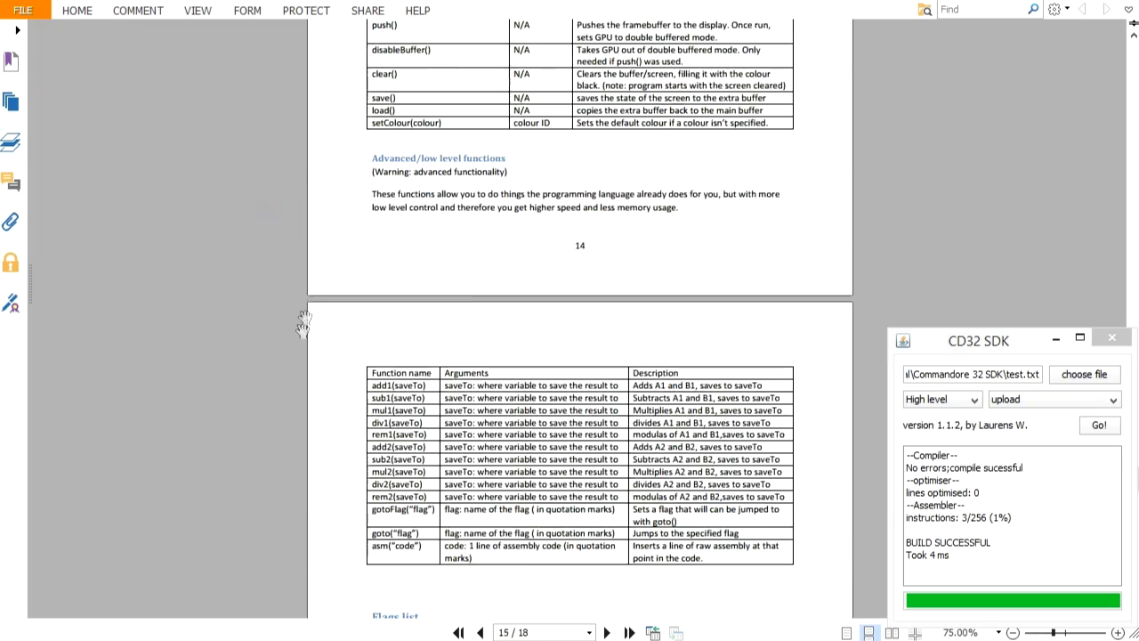
scroll("down", 3)
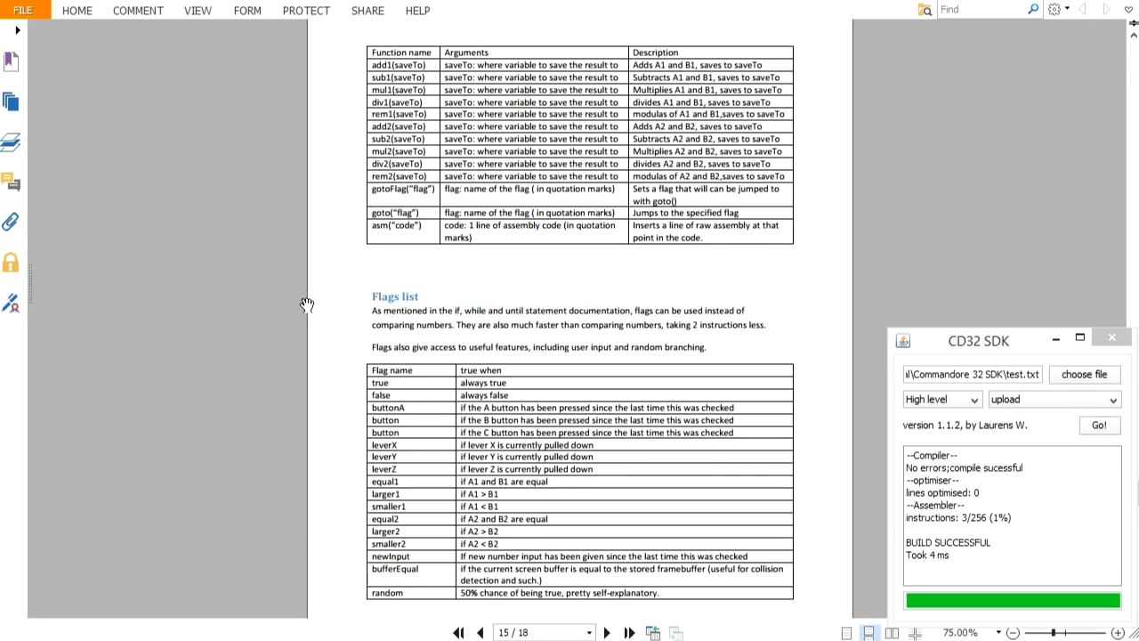
scroll("down", 3)
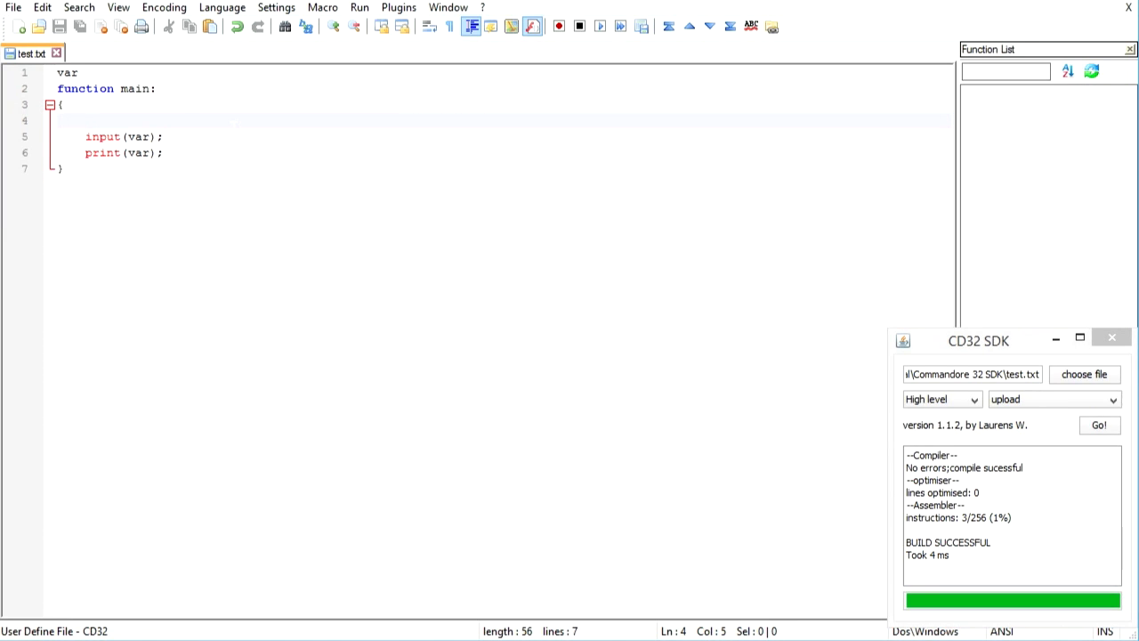
Step: Write a loop header while(var=5) on the line above input(var);
type("while(")
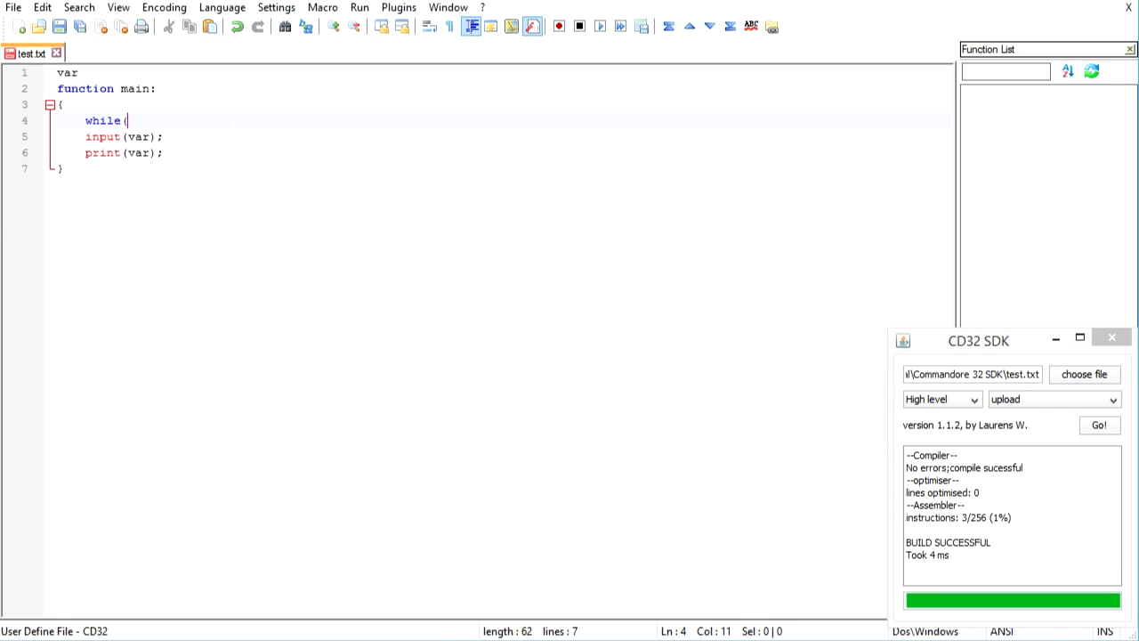
type("a>")
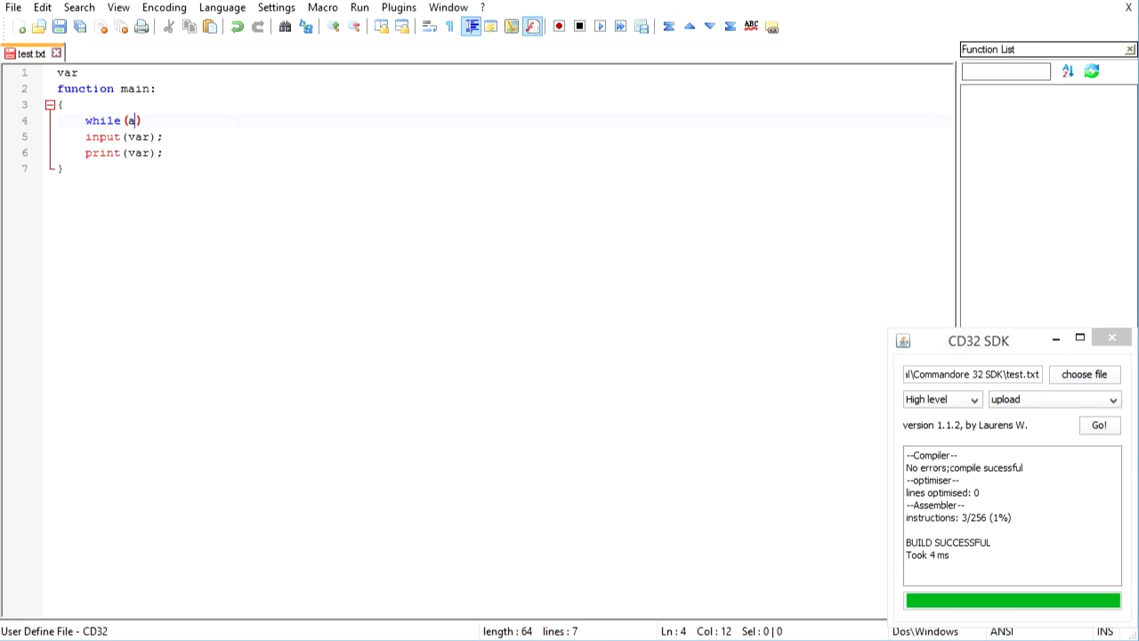
type("=5")
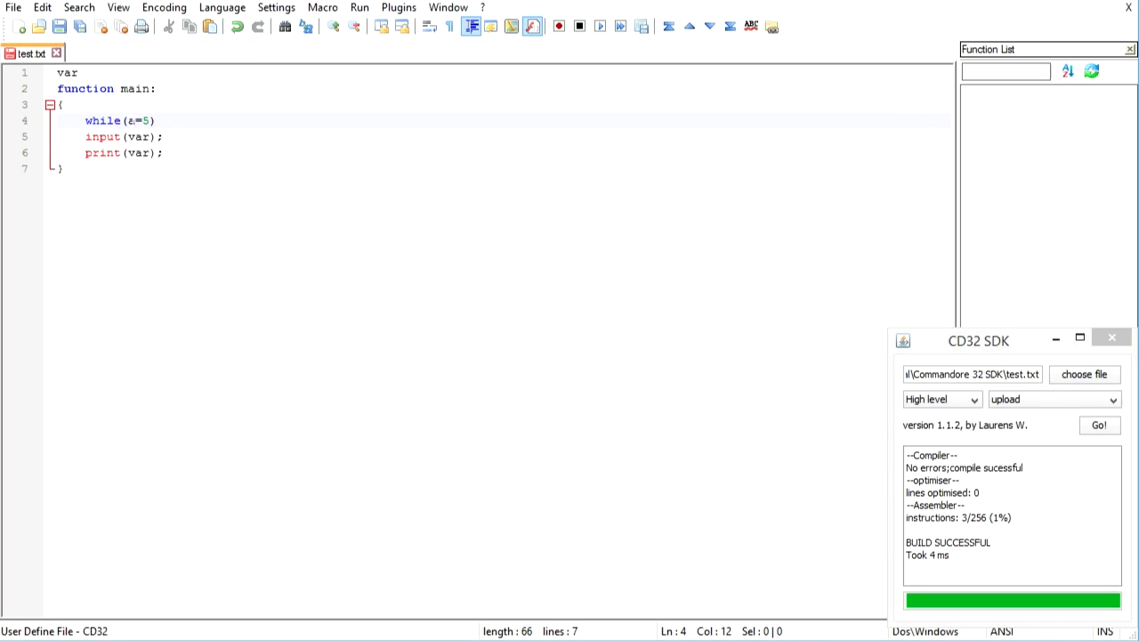
type("var")
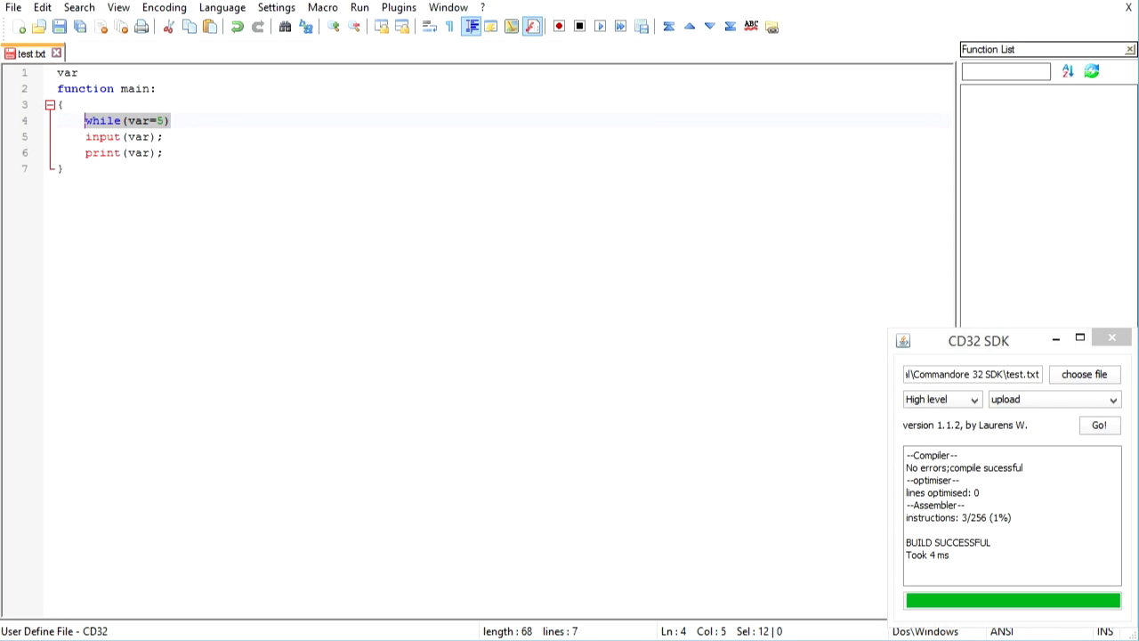
Step: Rework the header into until( by replacing while and erasing the old condition
double_click(102, 120)
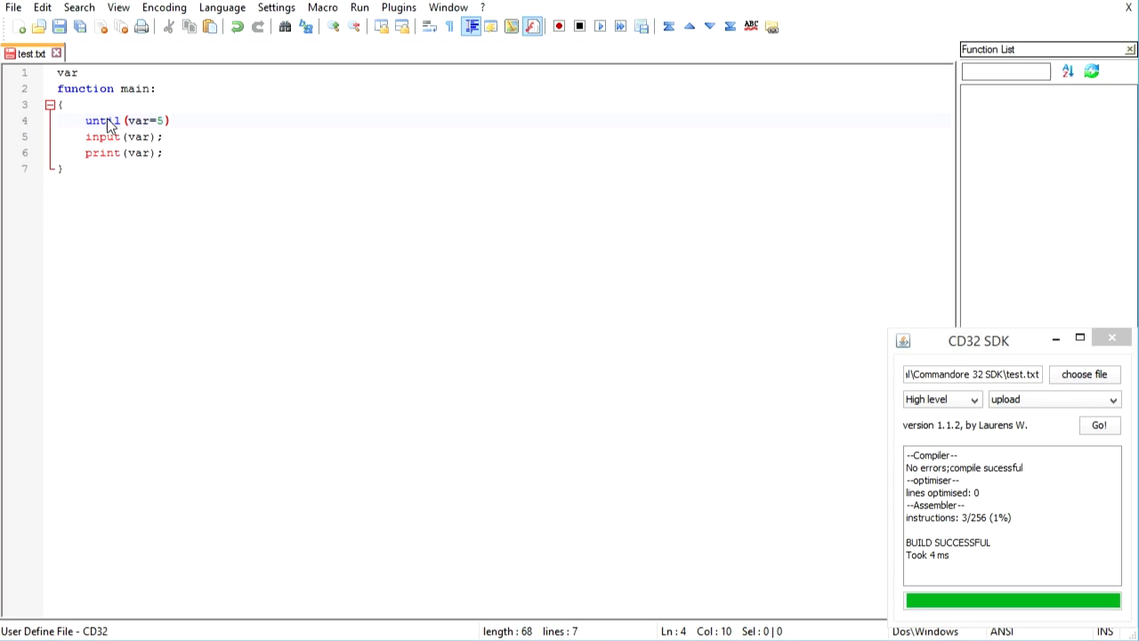
left_click(150, 120)
type("=")
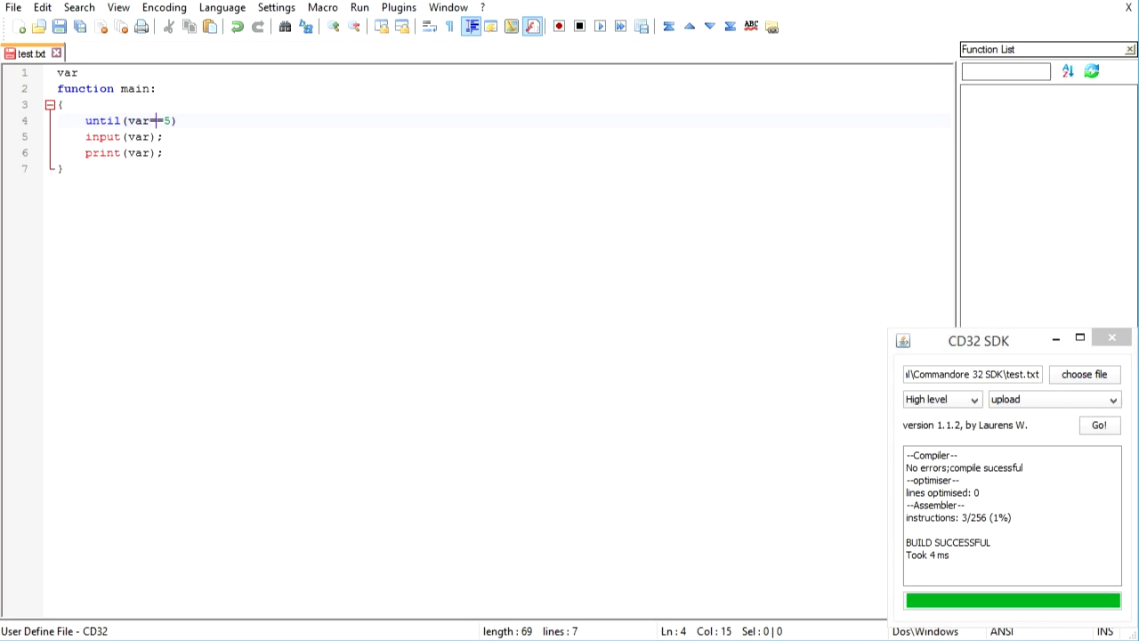
key("Backspace")
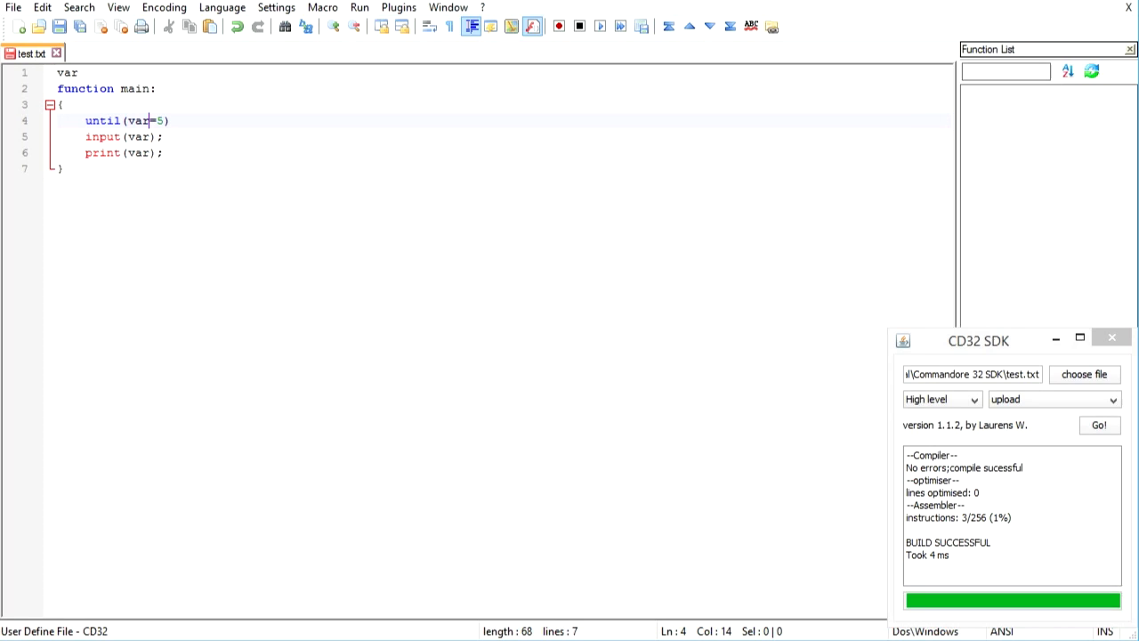
left_click(169, 121)
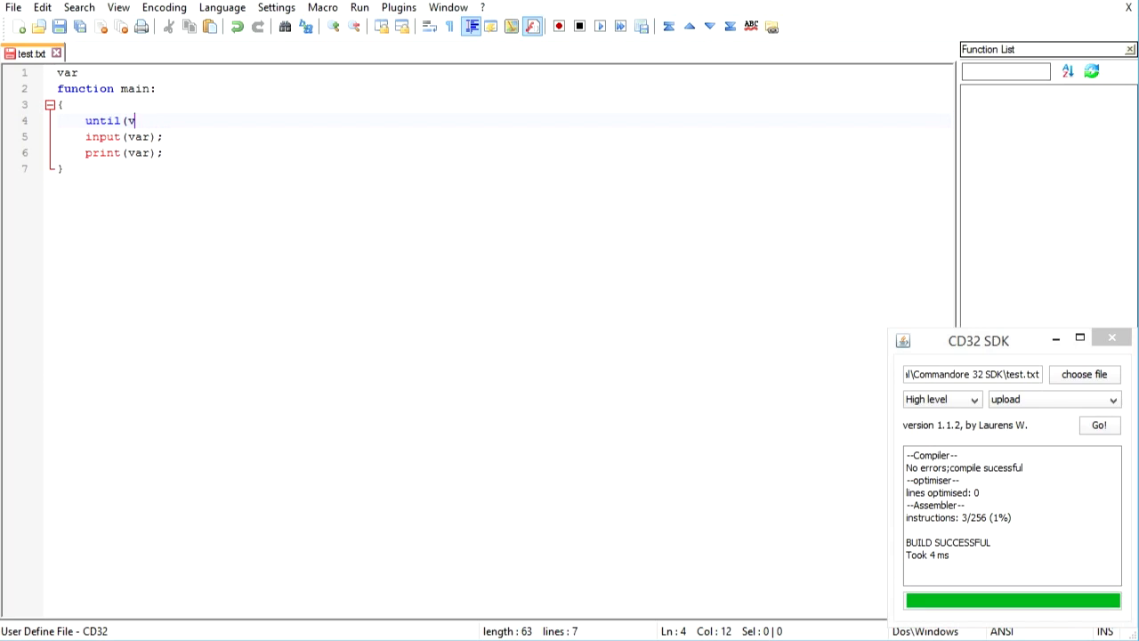
key("backspace")
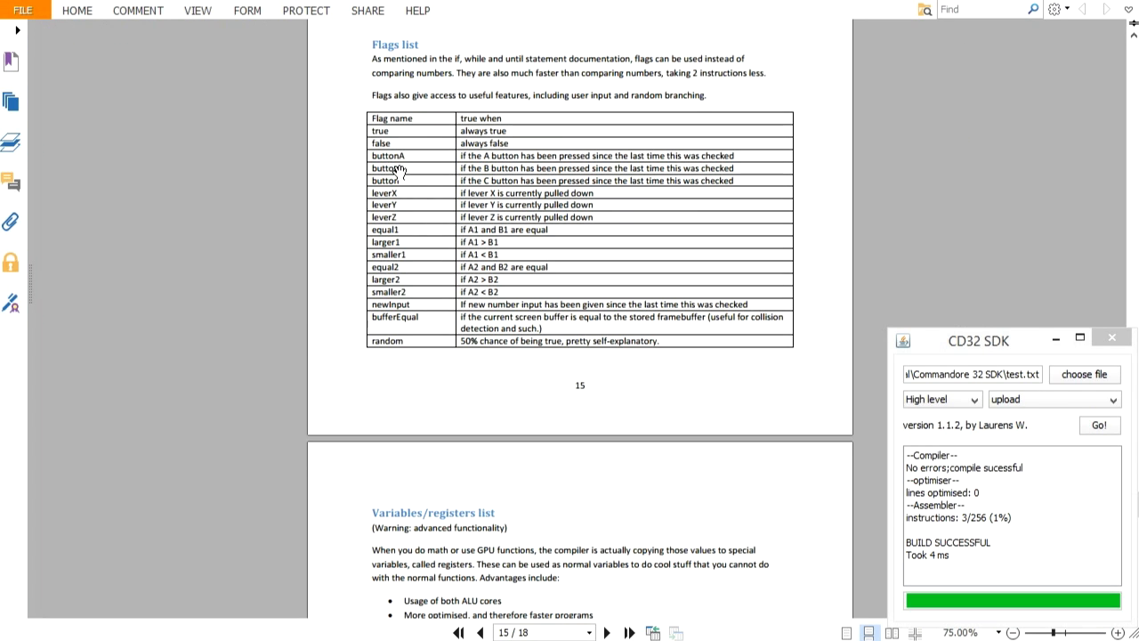
scroll("down", 3)
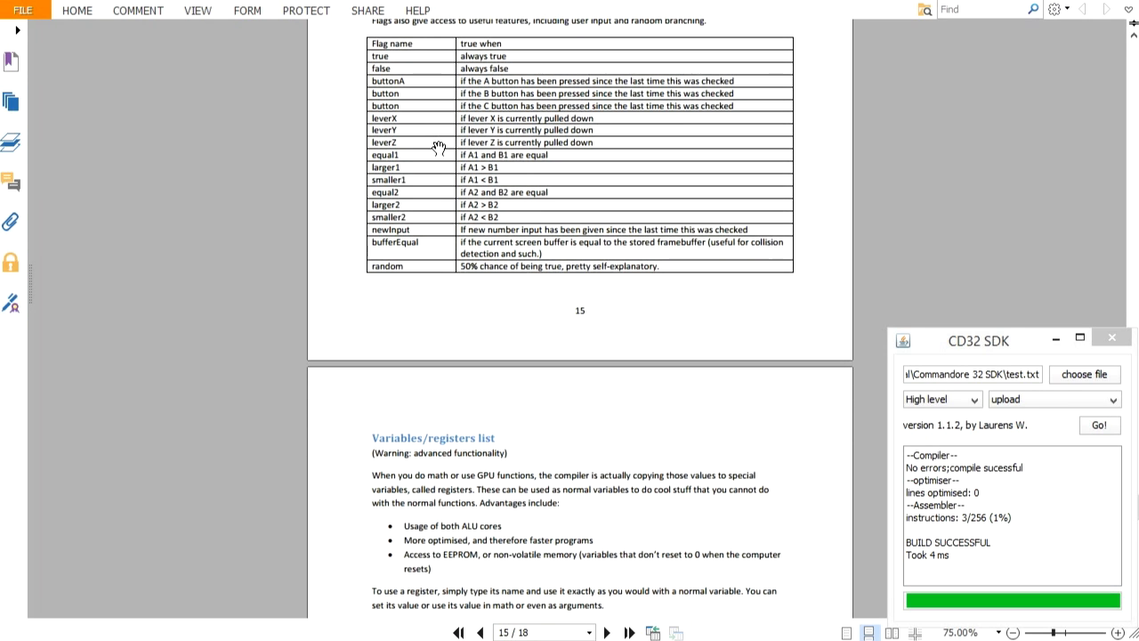
scroll("down", 3)
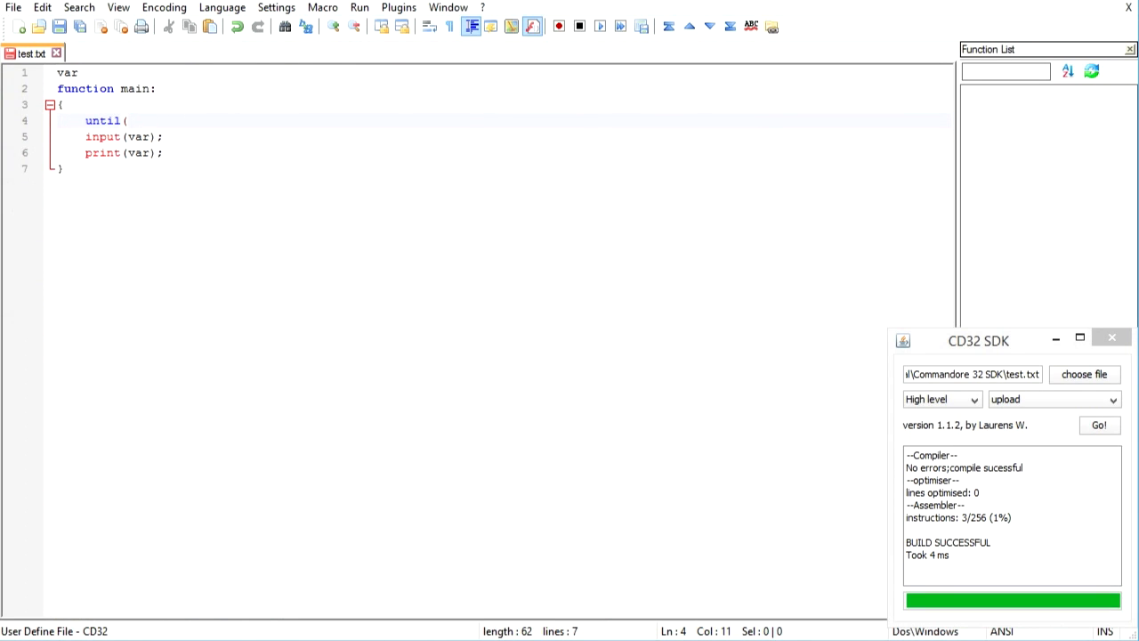
Step: Complete the header as until(newInput) and begin its body with an opening brace
type("newInp")
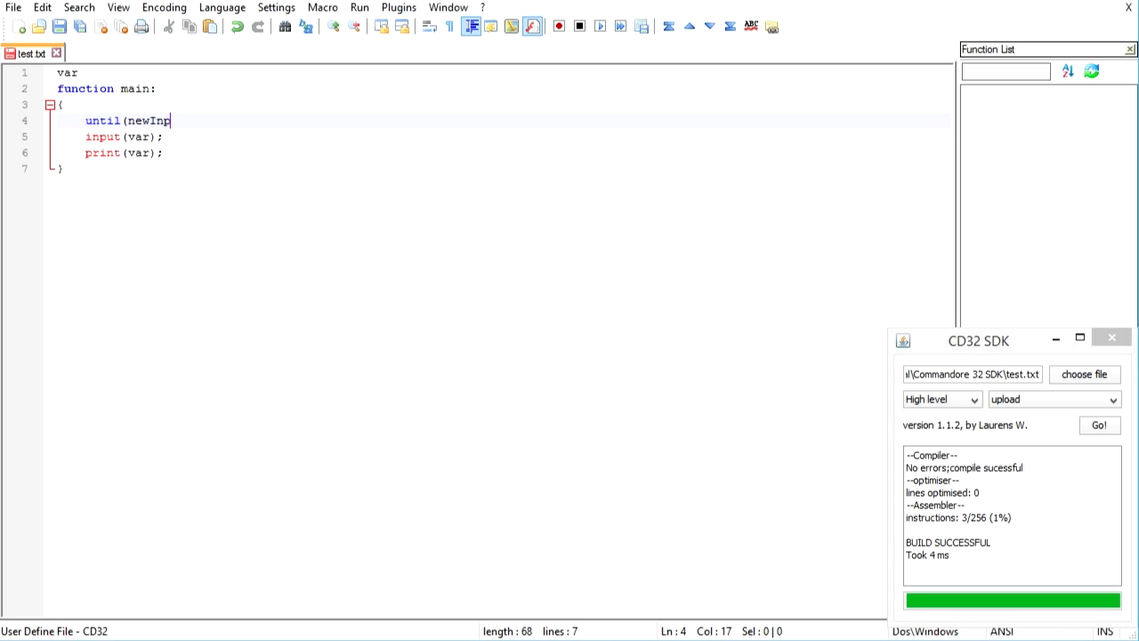
type("ut)")
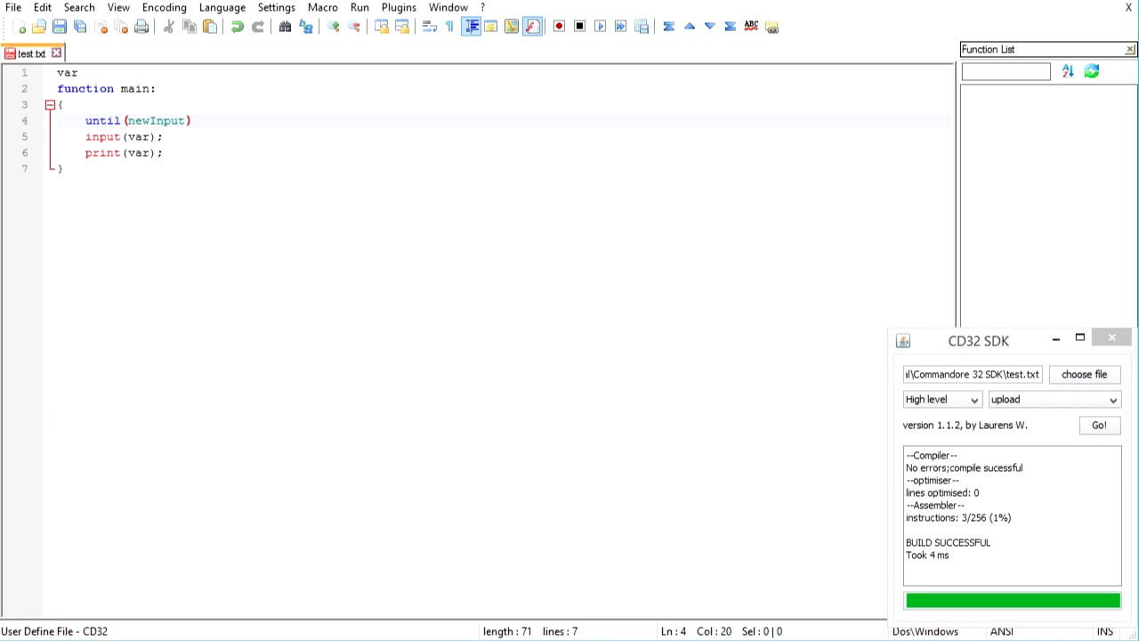
key("Enter")
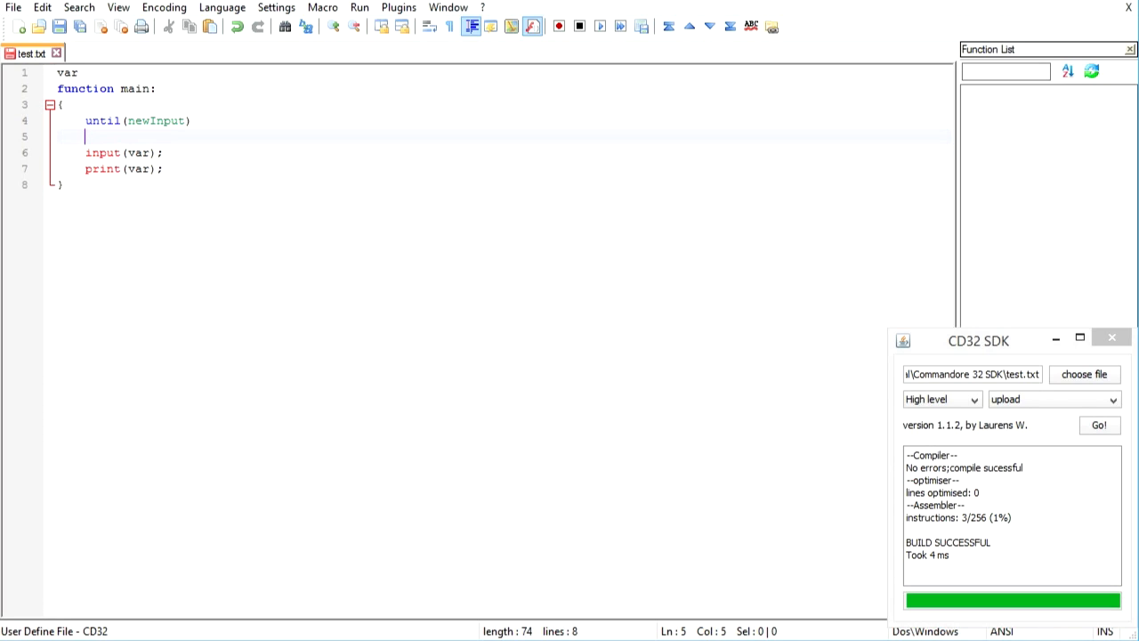
type("{")
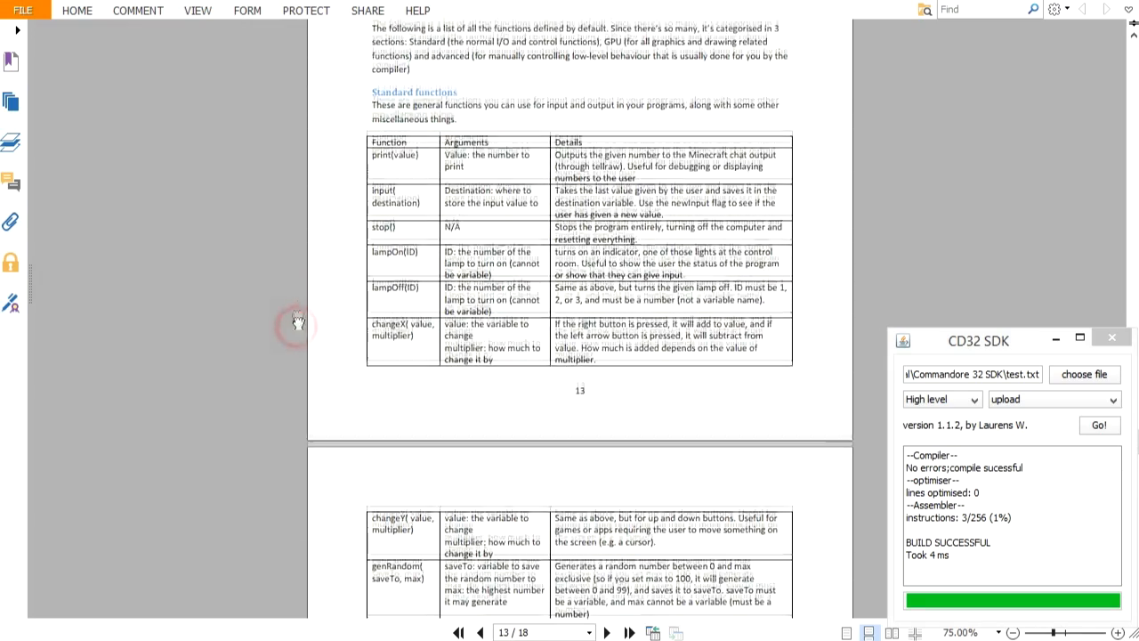
Step: Scroll the manual to the Standard functions table with print, input, stop, lampOn and lampOff
scroll("down", 3)
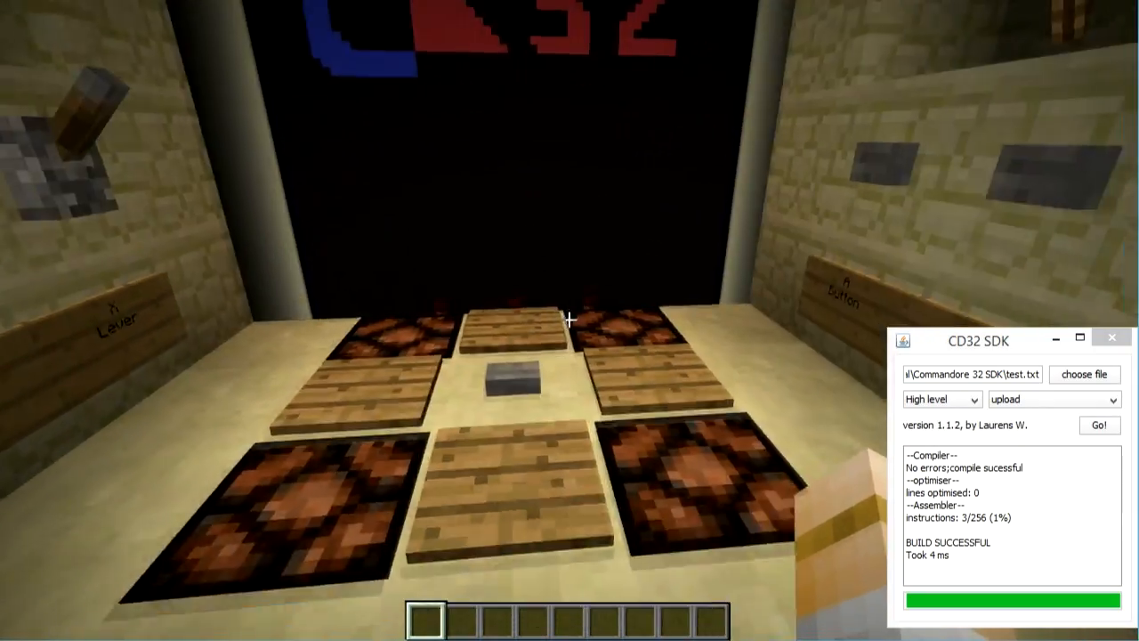
mouse_move(570, 321)
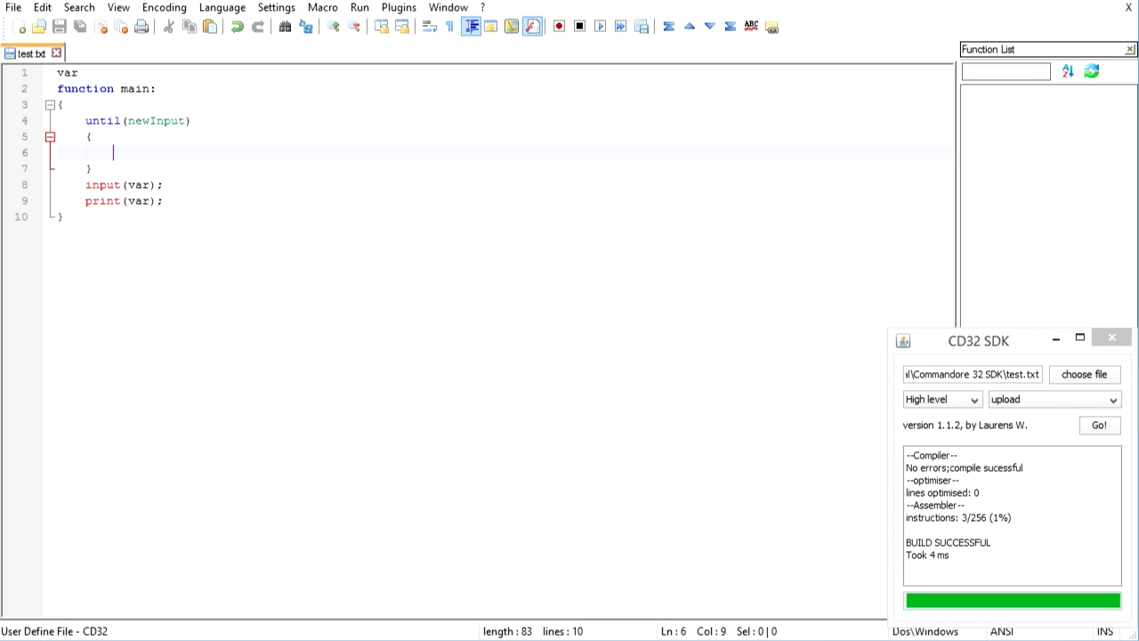
Step: Add lampOn(2); inside the until(newInput) loop and check its enclosing braces
type("lam")
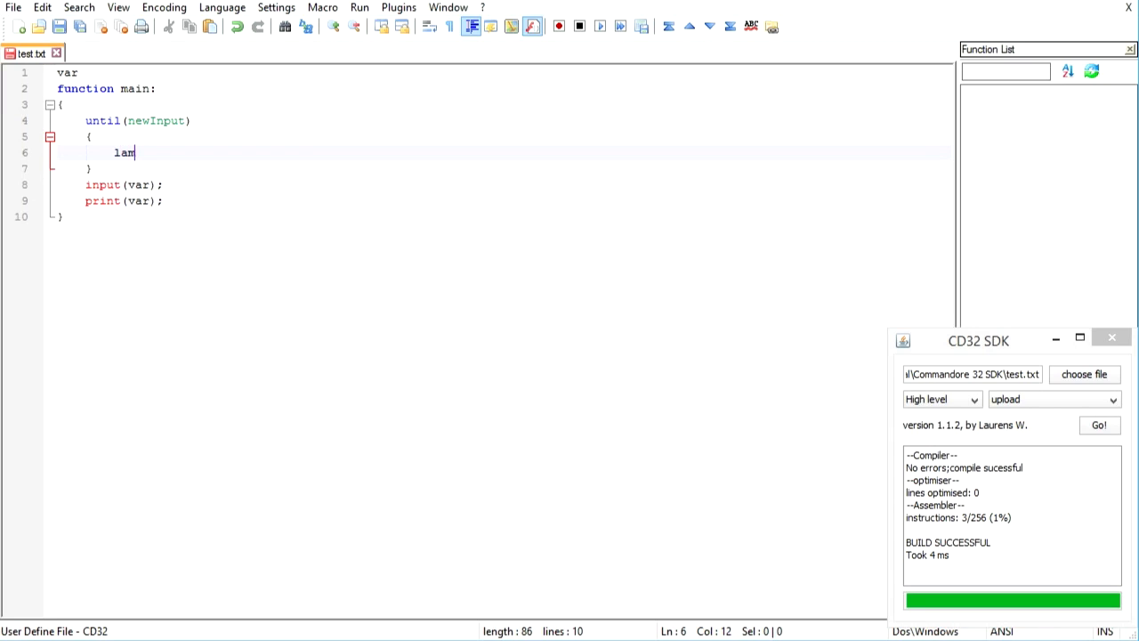
type("pOn(2")
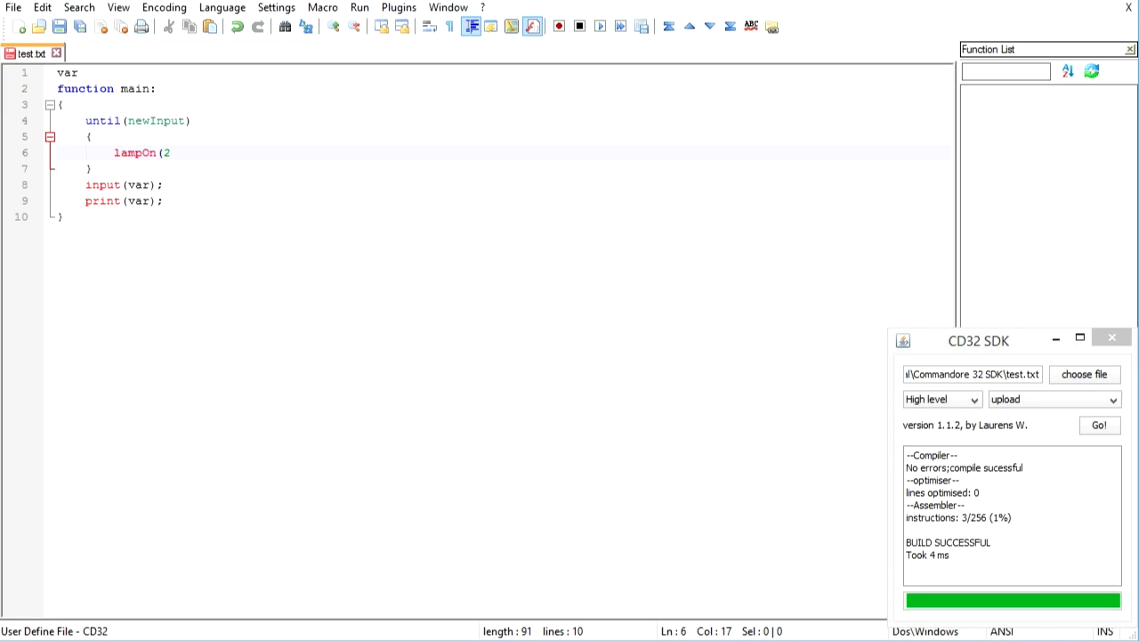
type(");")
type("lampOff(2);")
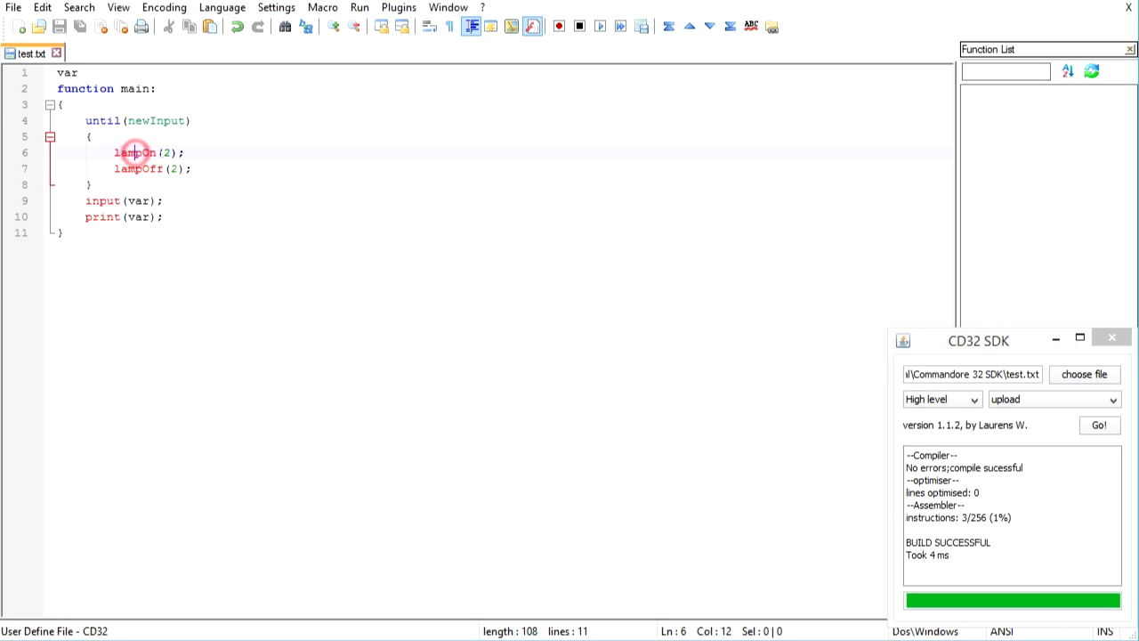
left_click(142, 169)
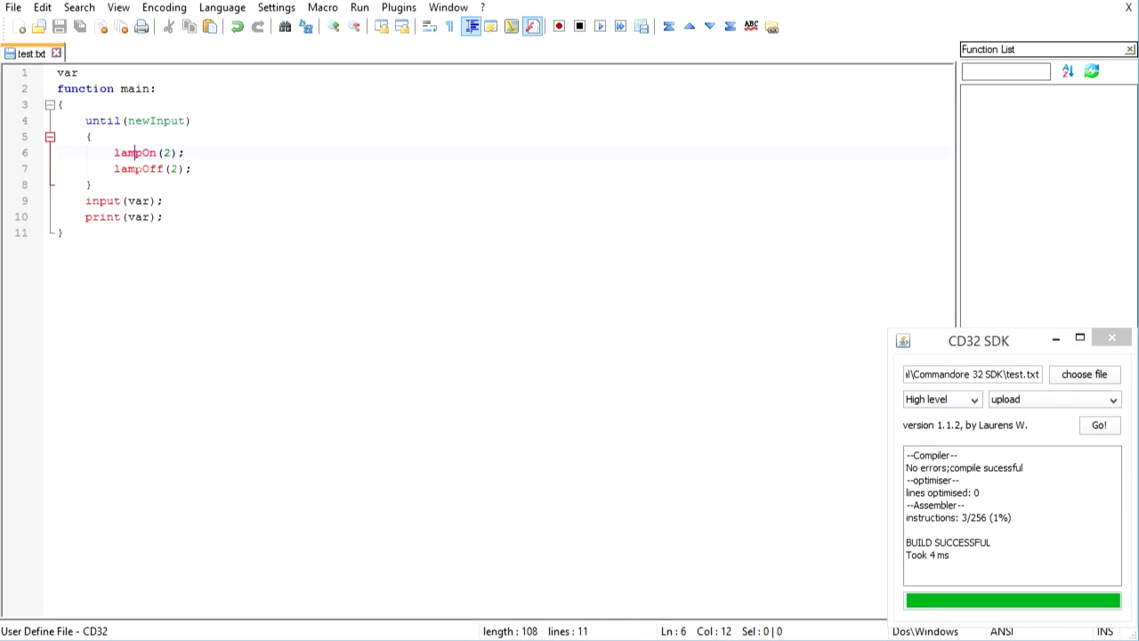
left_click(136, 152)
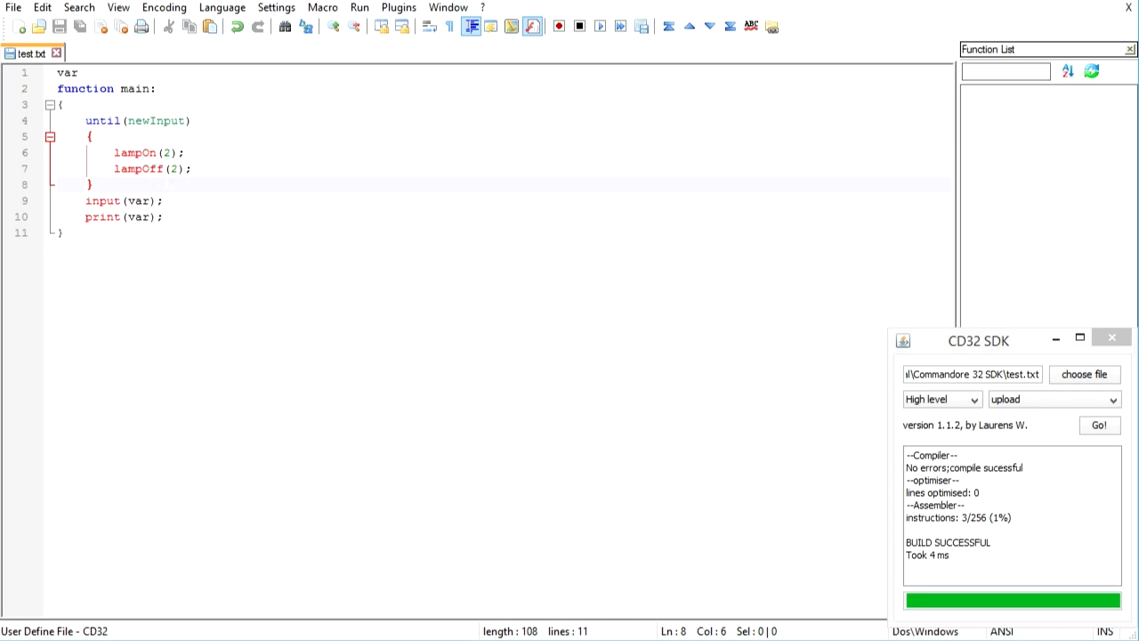
left_click(184, 152)
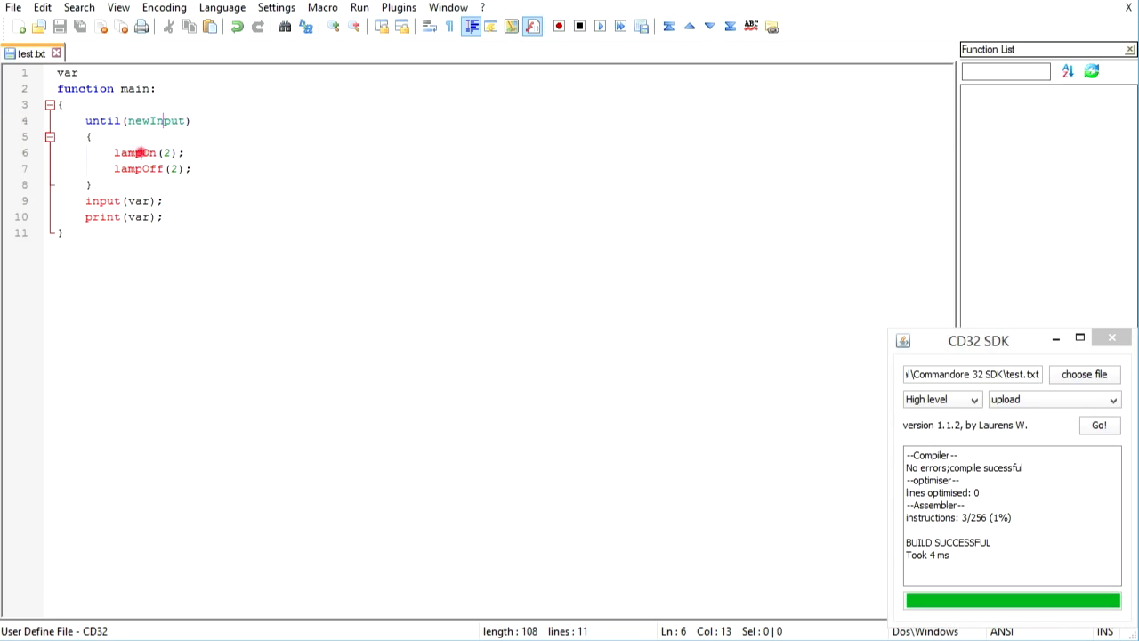
left_click(92, 185)
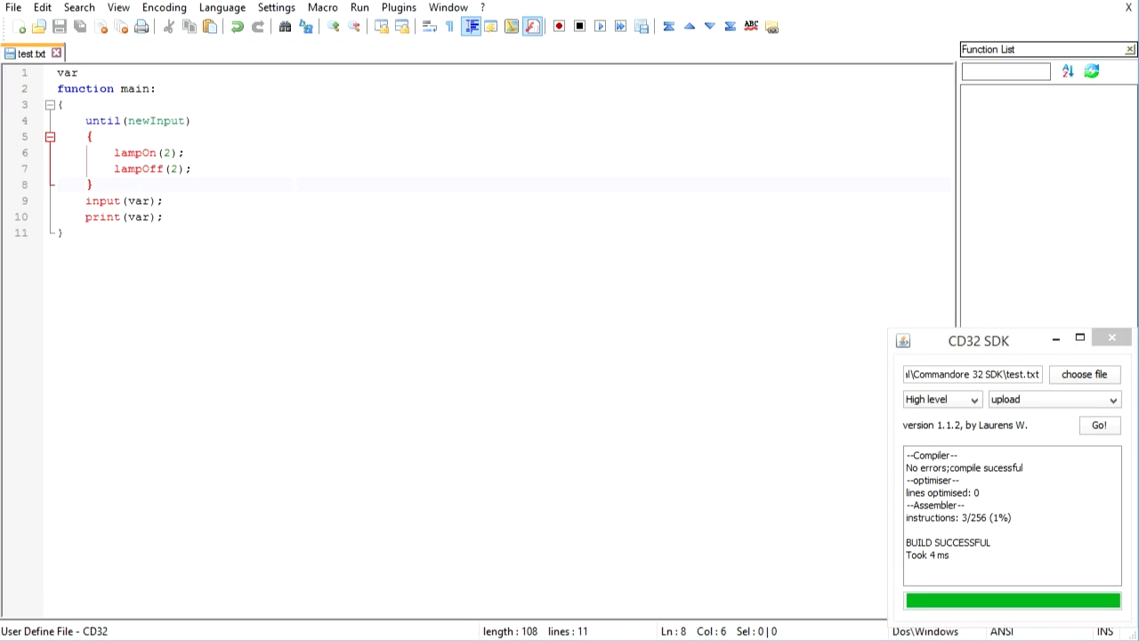
Step: Add lampOff(2); after lampOn(2) so the loop blinks lamp 2
left_click(222, 169)
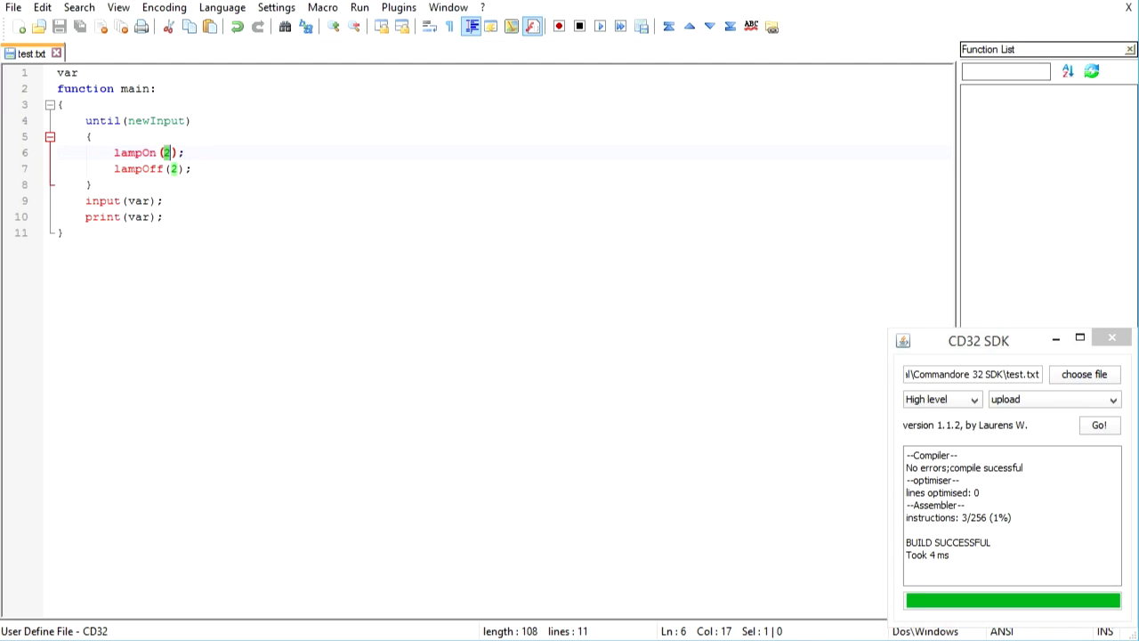
type("var")
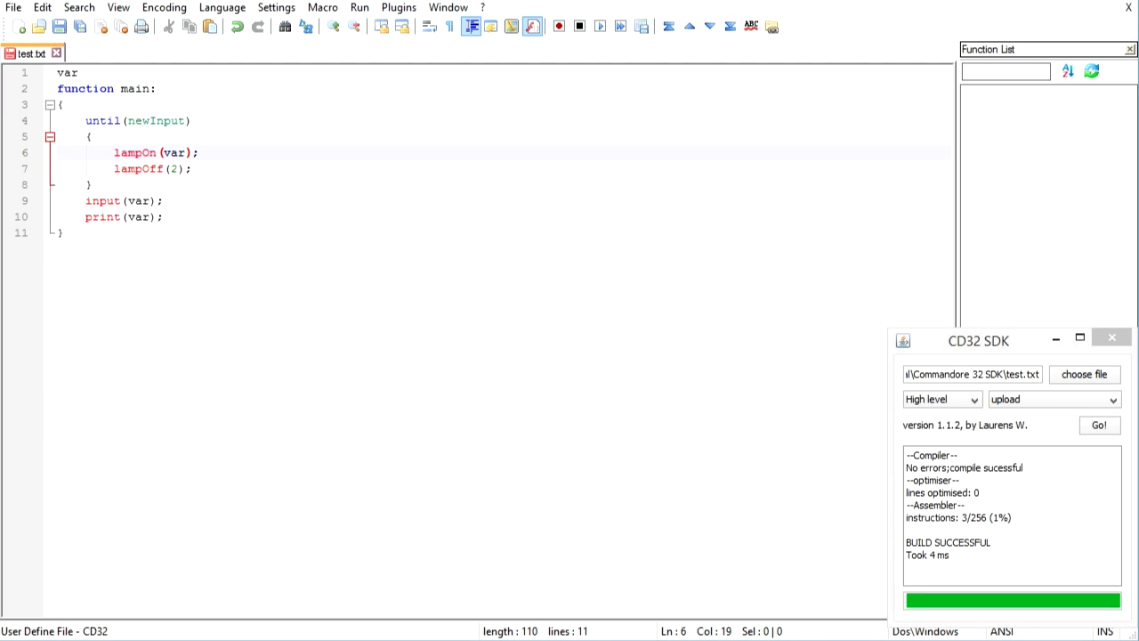
type("2")
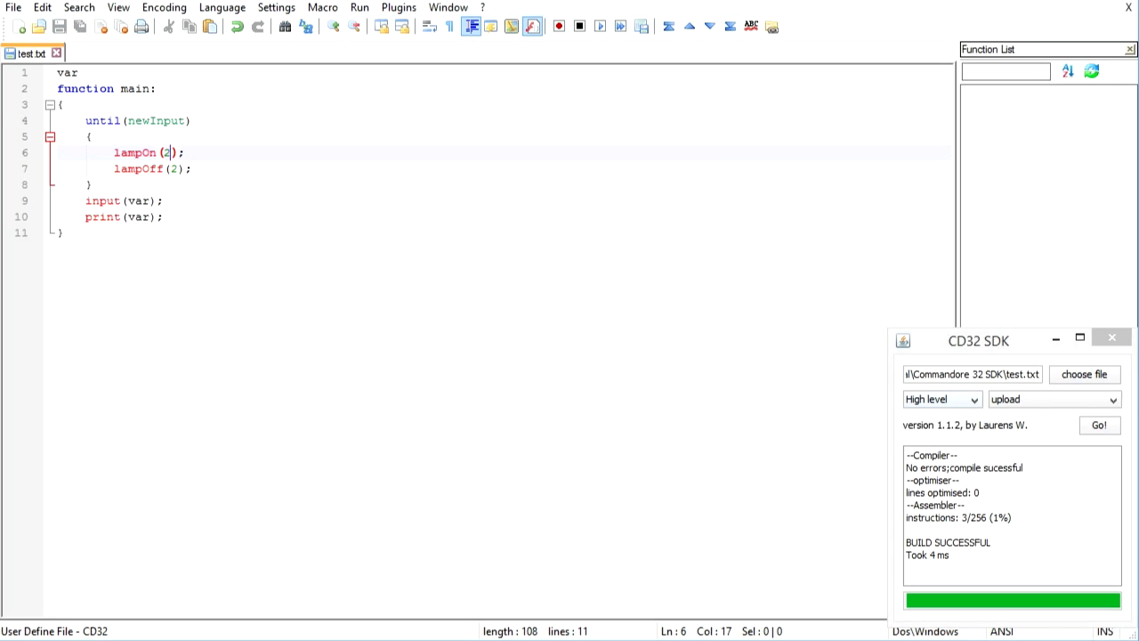
left_click(89, 185)
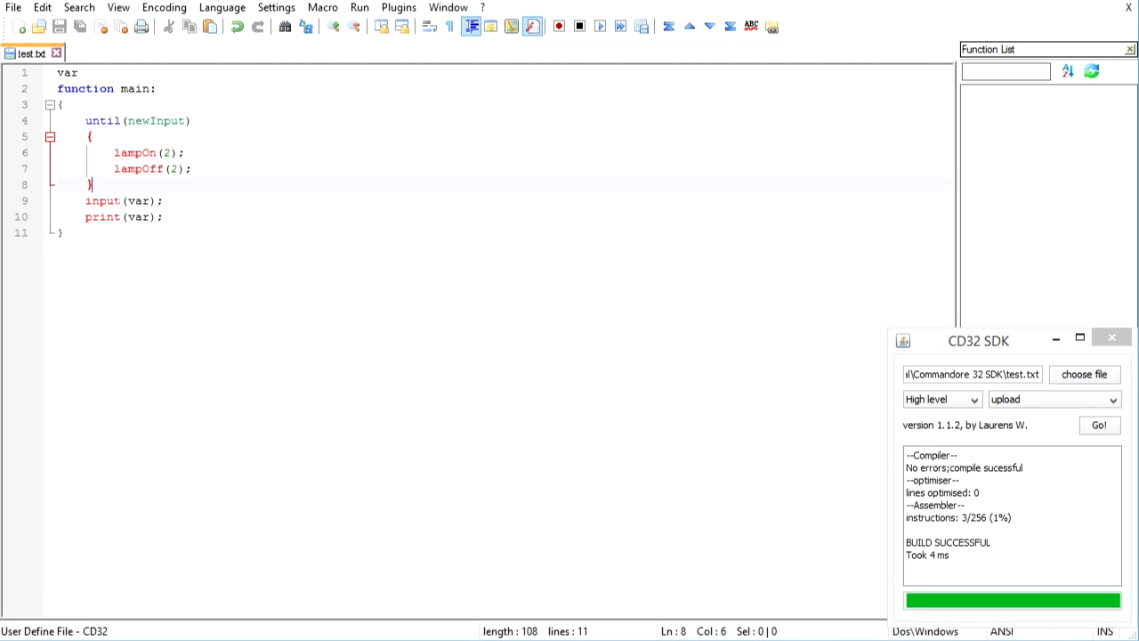
left_click(140, 200)
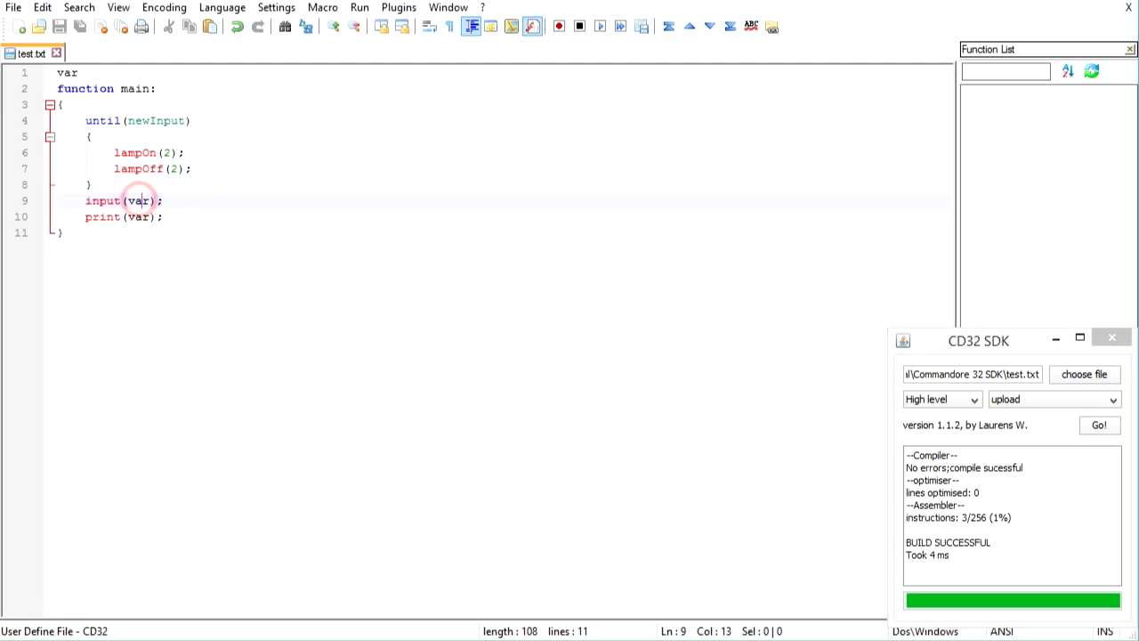
Step: Re-upload the lamp-blinking program (6 of 256 instructions) and resume the game at the control room
double_click(139, 216)
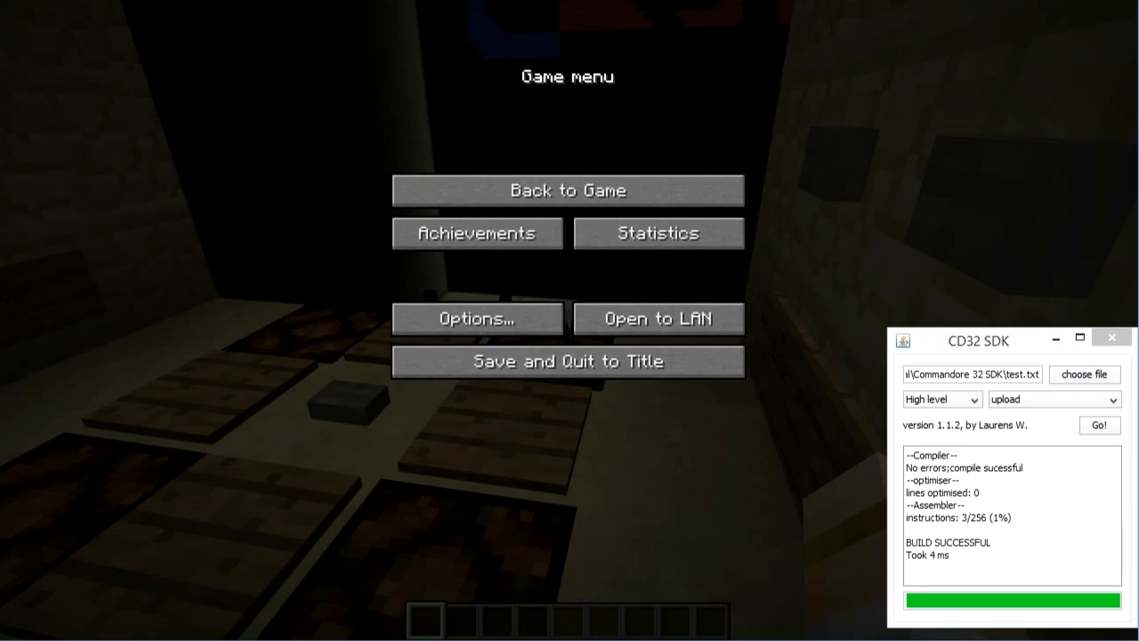
left_click(1099, 424)
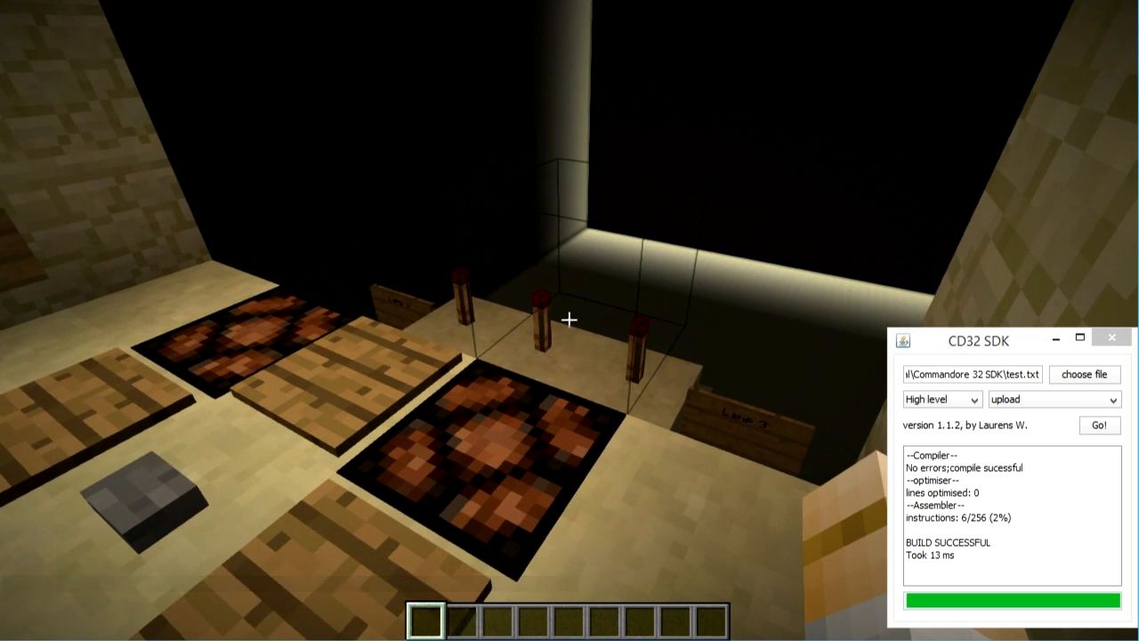
key("e")
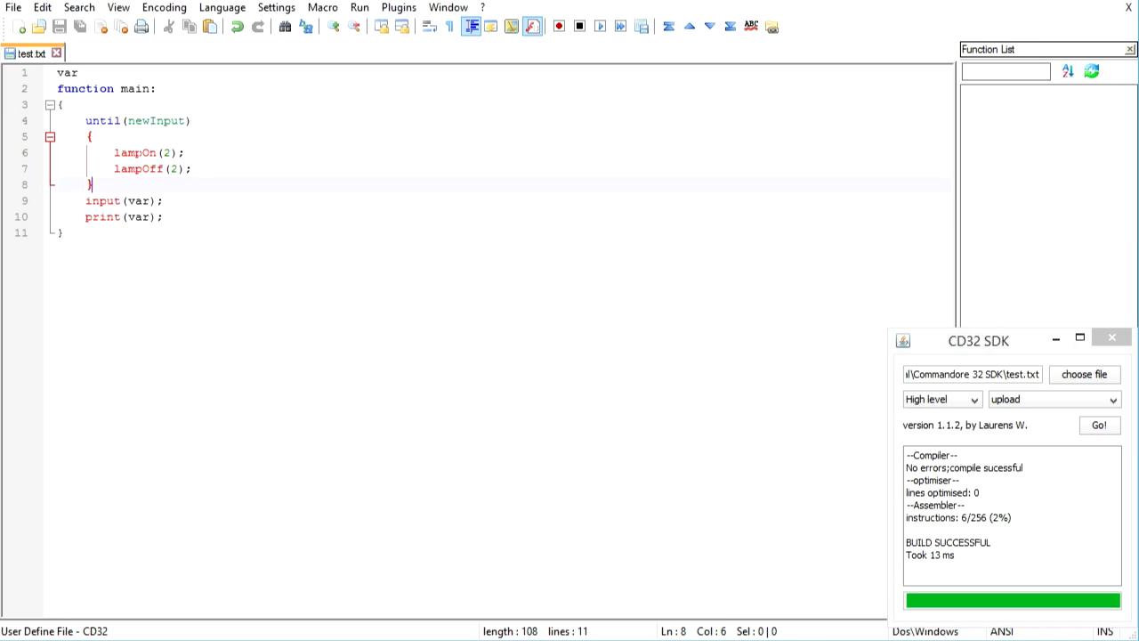
mouse_move(169, 629)
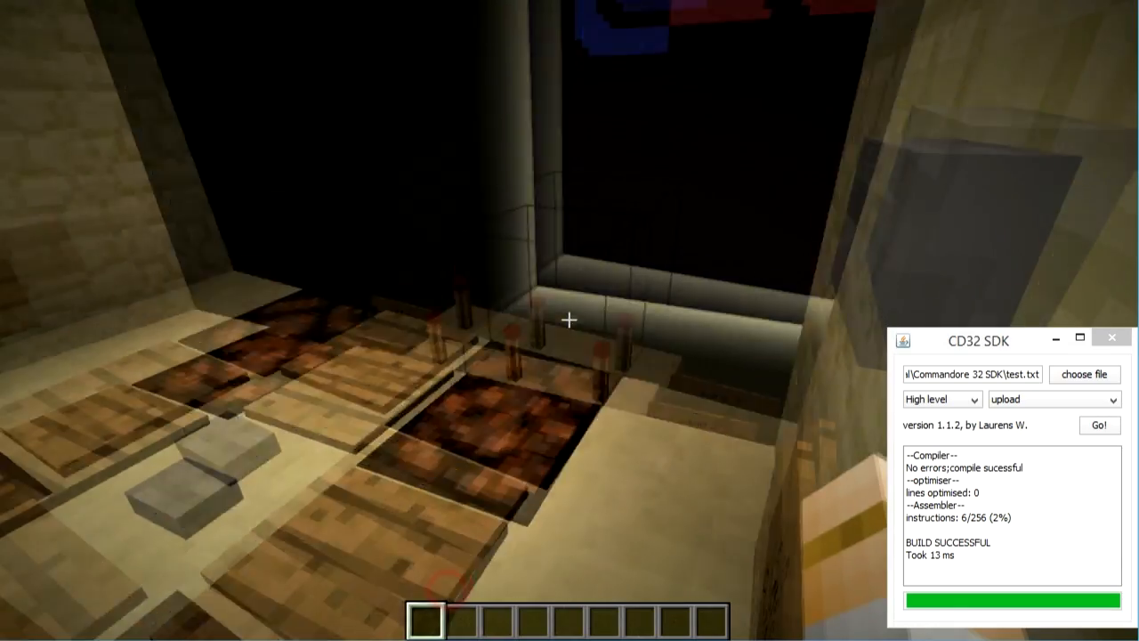
mouse_move(569, 320)
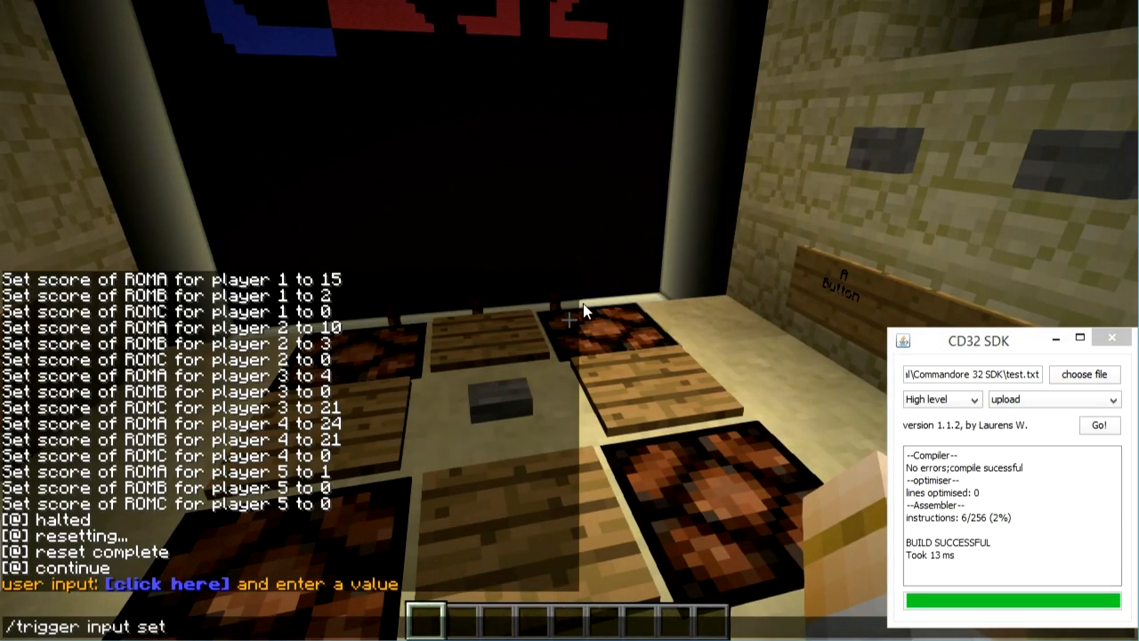
Step: Feed input 123 to the running program, read output: 123, then return to editing
type("123")
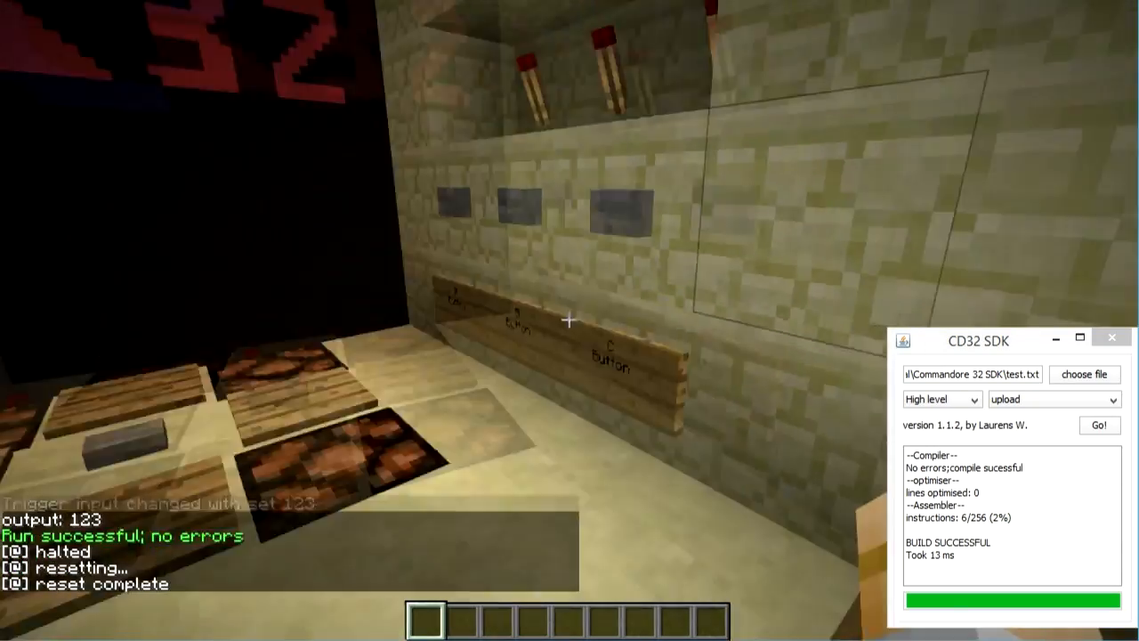
key("e")
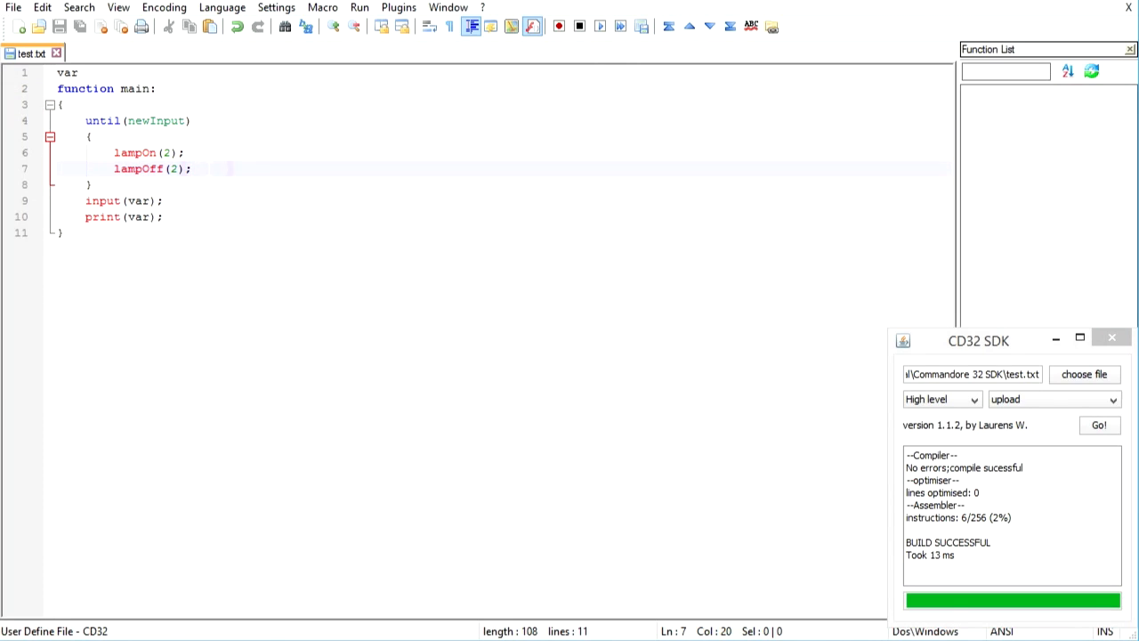
Step: Remove the temporary filler lines from the loop body, leaving a blank line after input(var);
type("sdgadfgfdag")
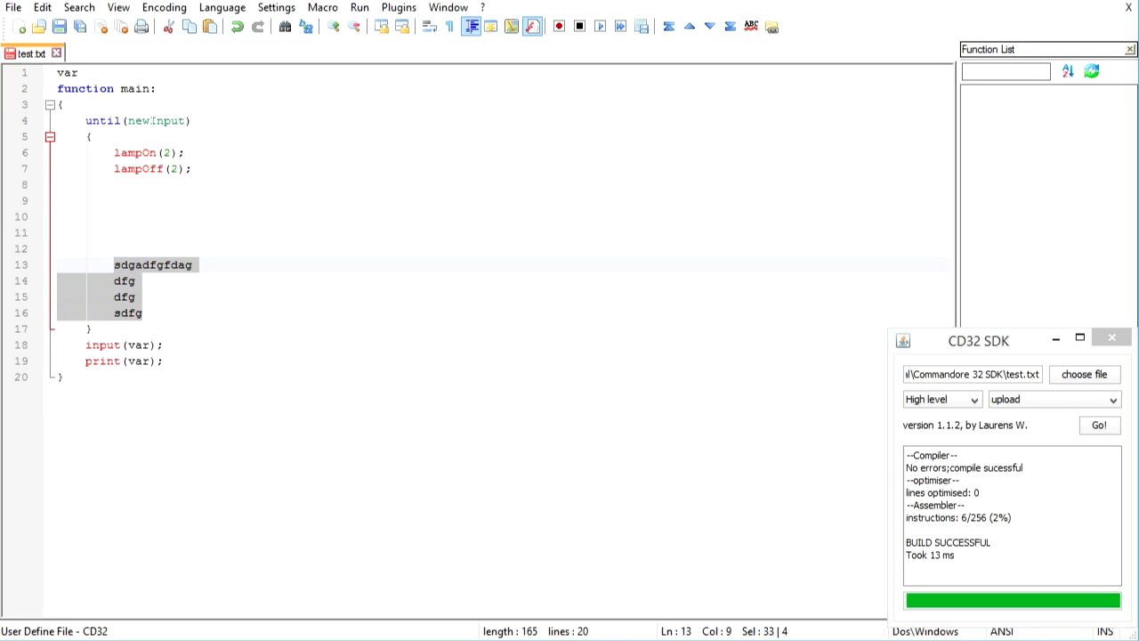
mouse_move(196, 294)
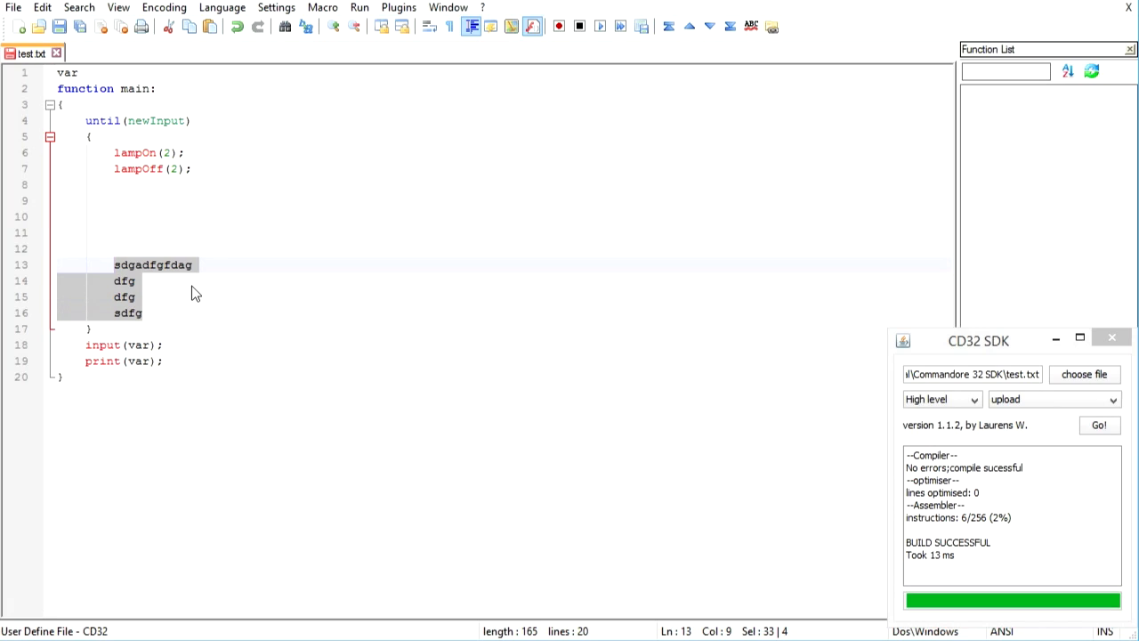
mouse_move(153, 304)
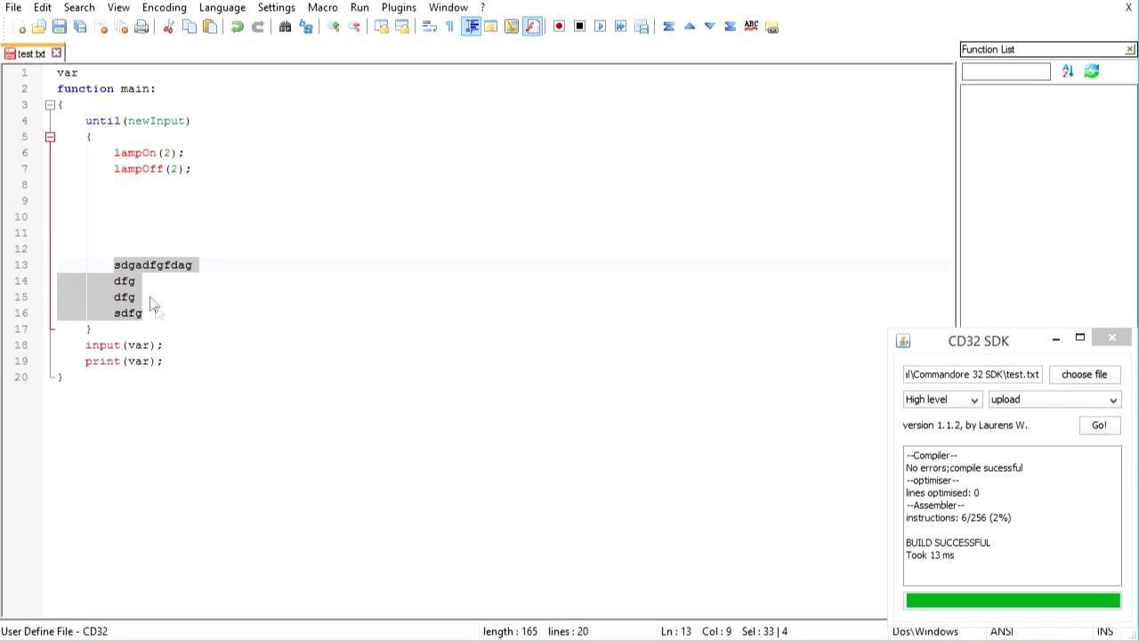
mouse_move(130, 298)
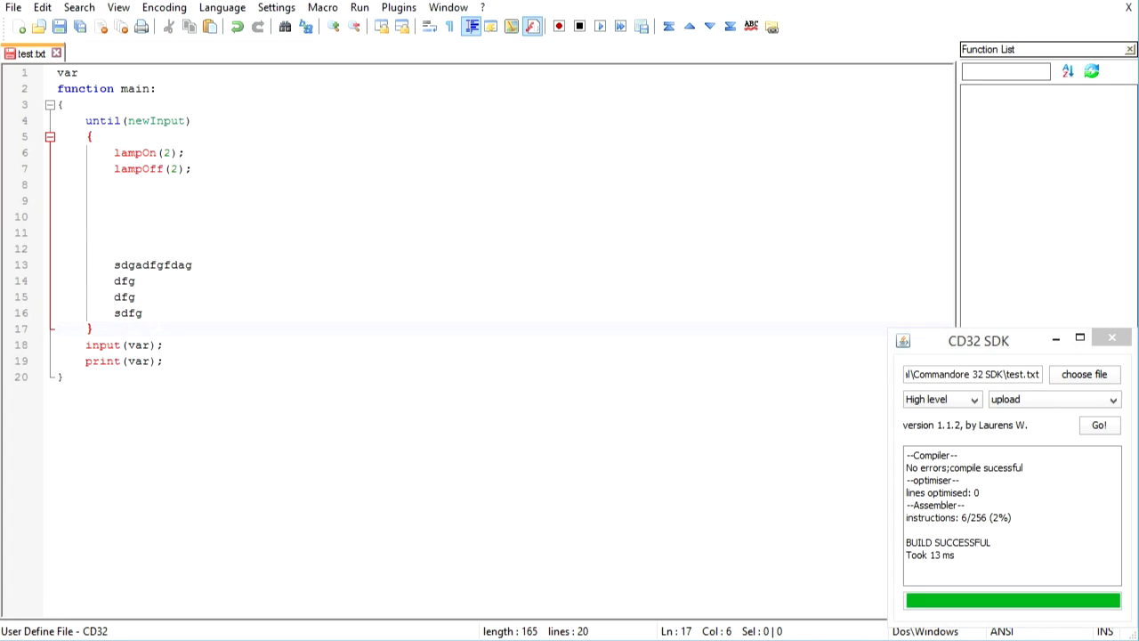
left_click_drag(114, 185, 143, 313)
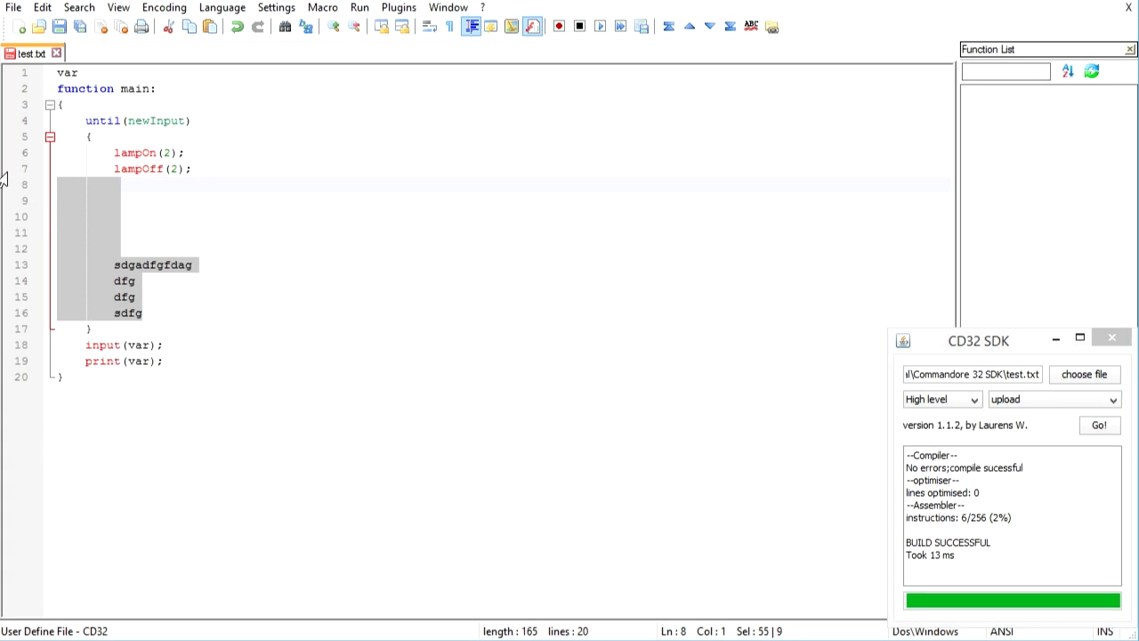
key("Delete")
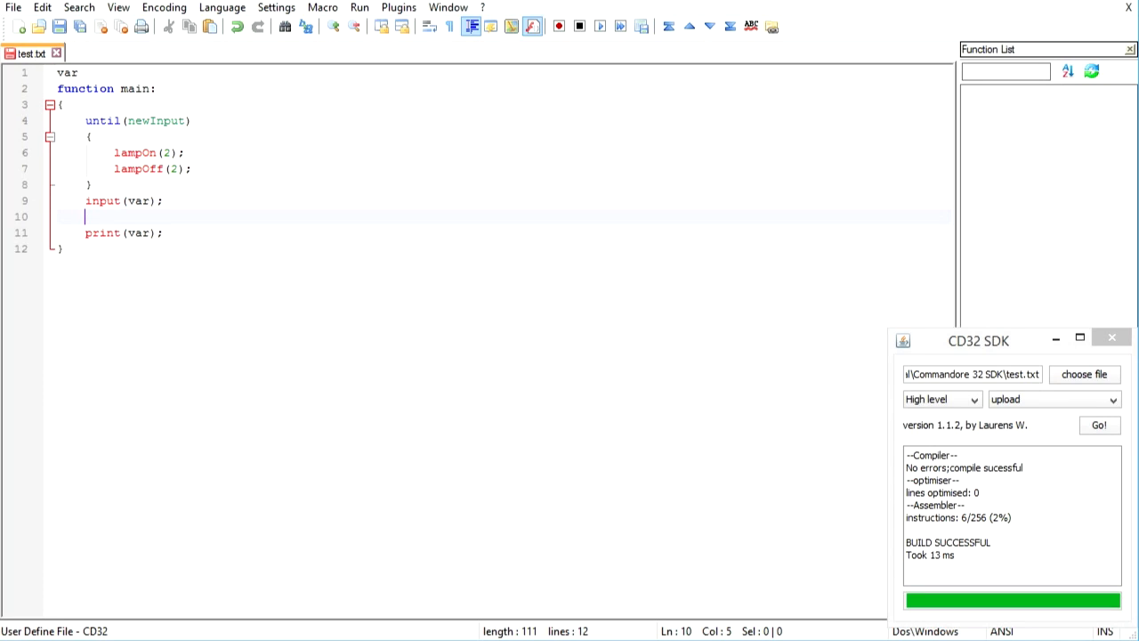
Step: Add the line output=var1+var2; on the empty line above print(var);
type("1")
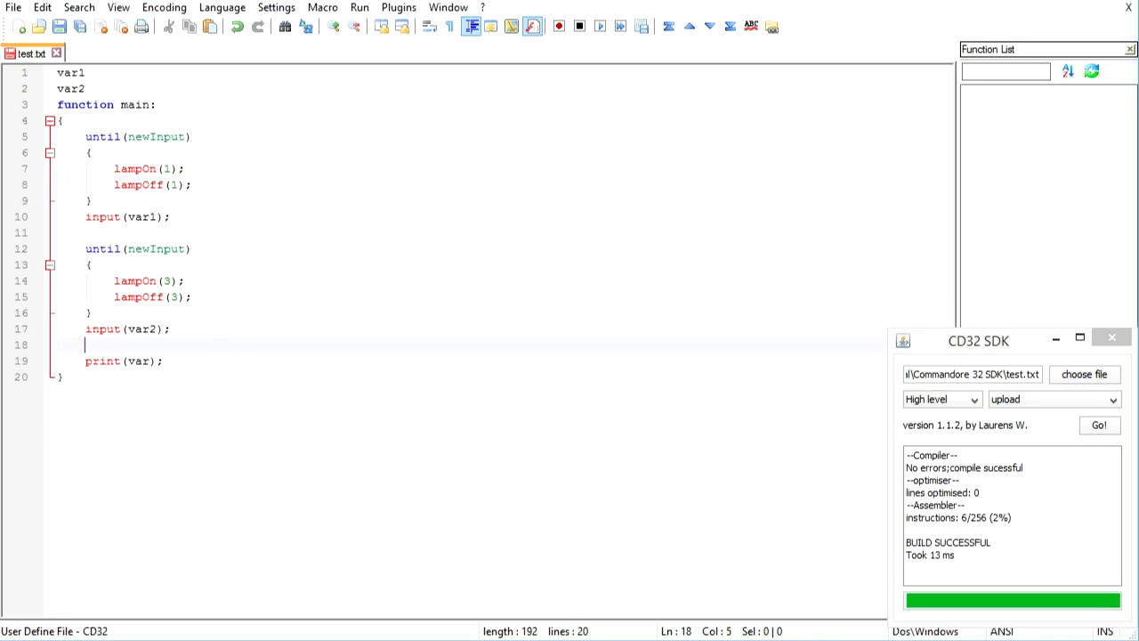
key("Enter")
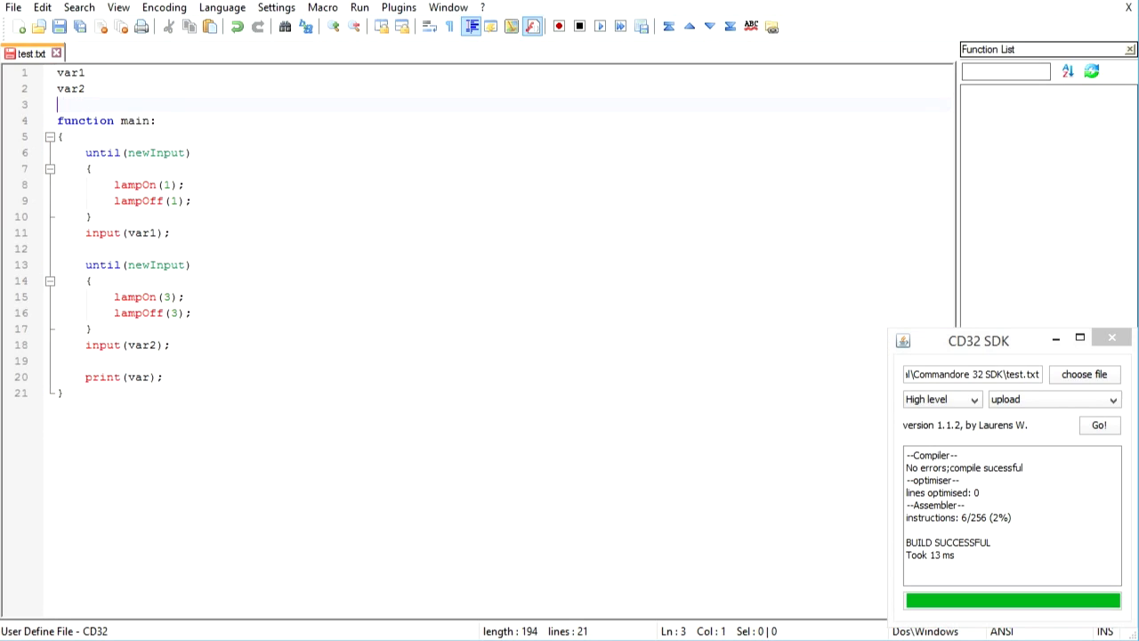
type("output")
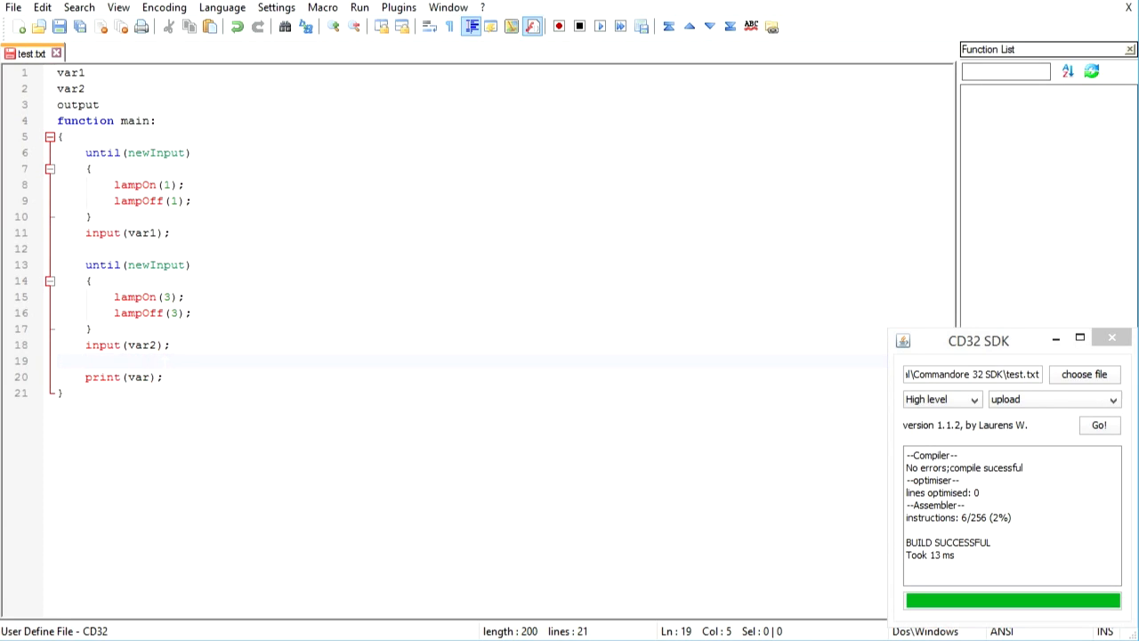
type("ourtpu")
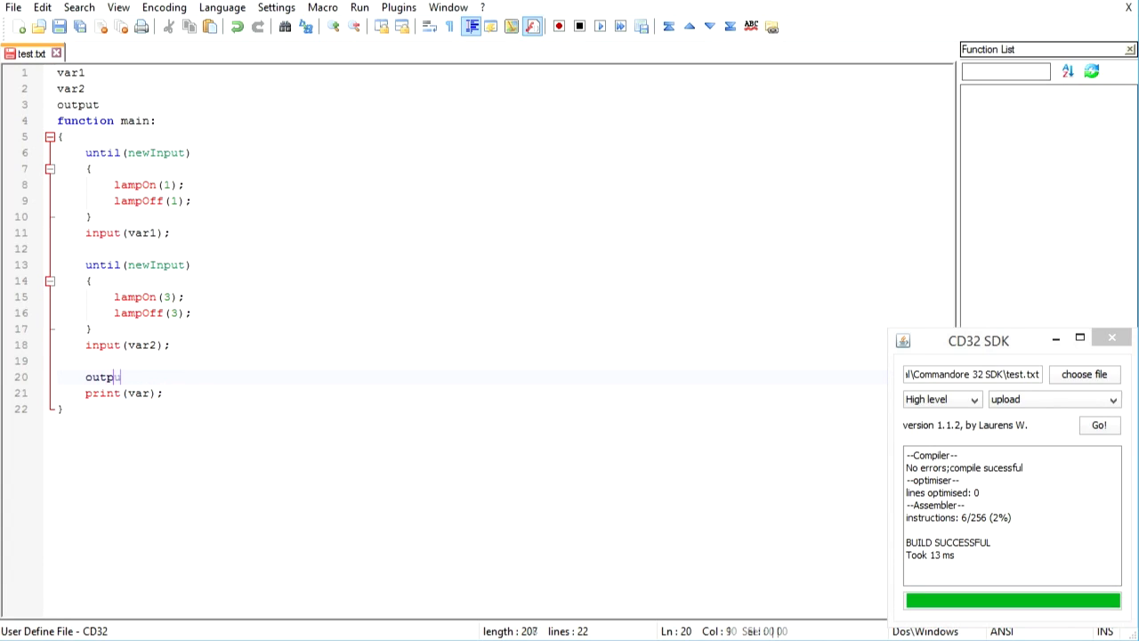
type("t")
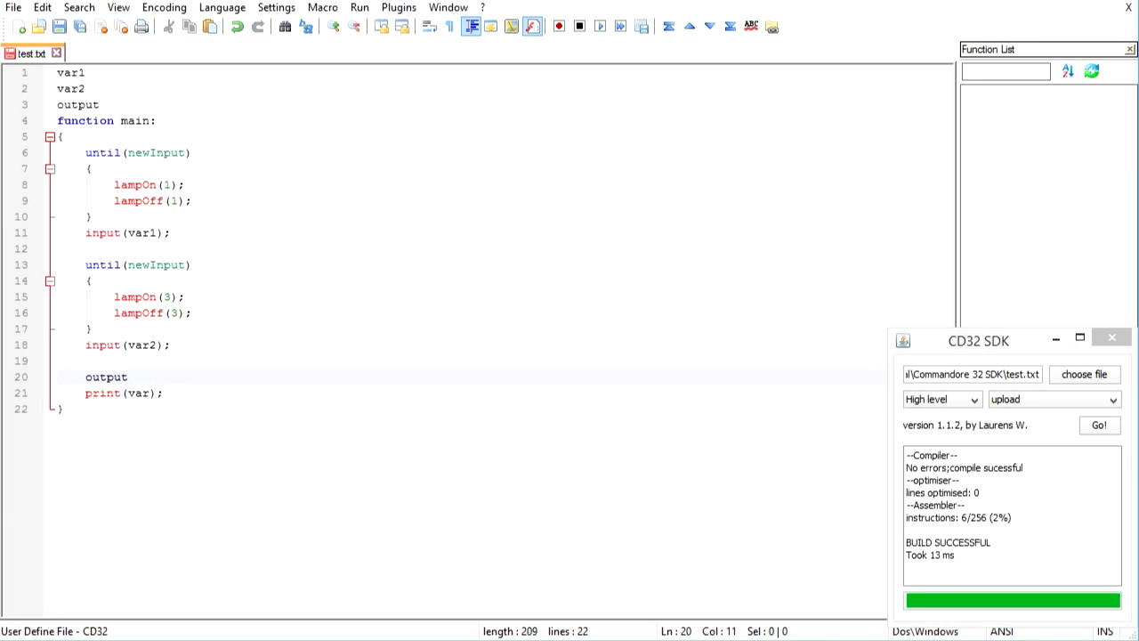
type("=")
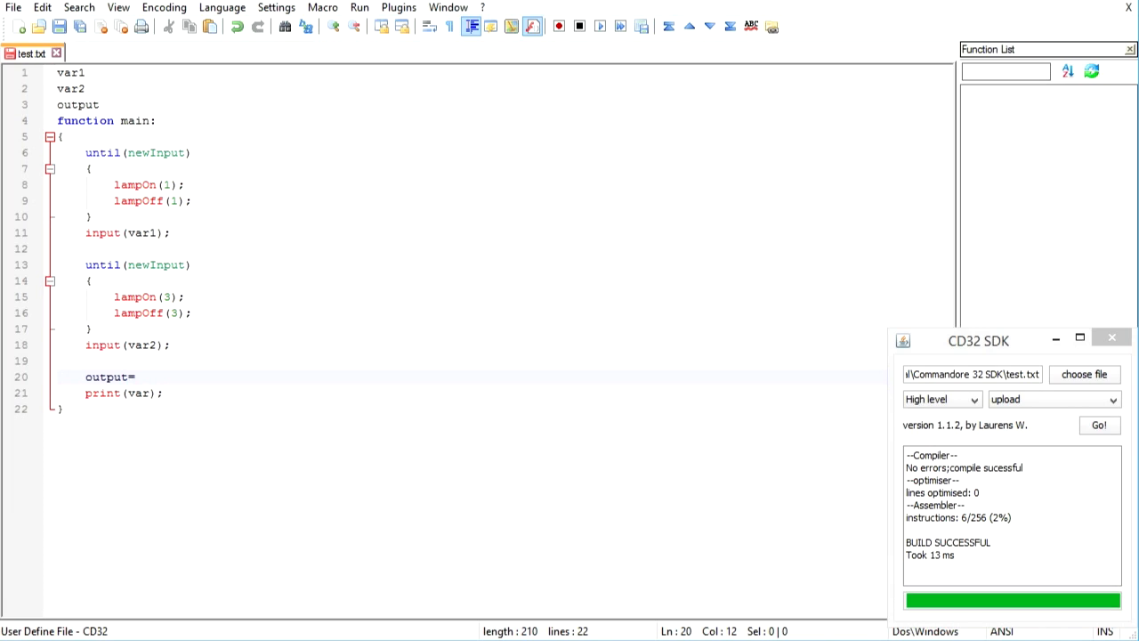
type("var")
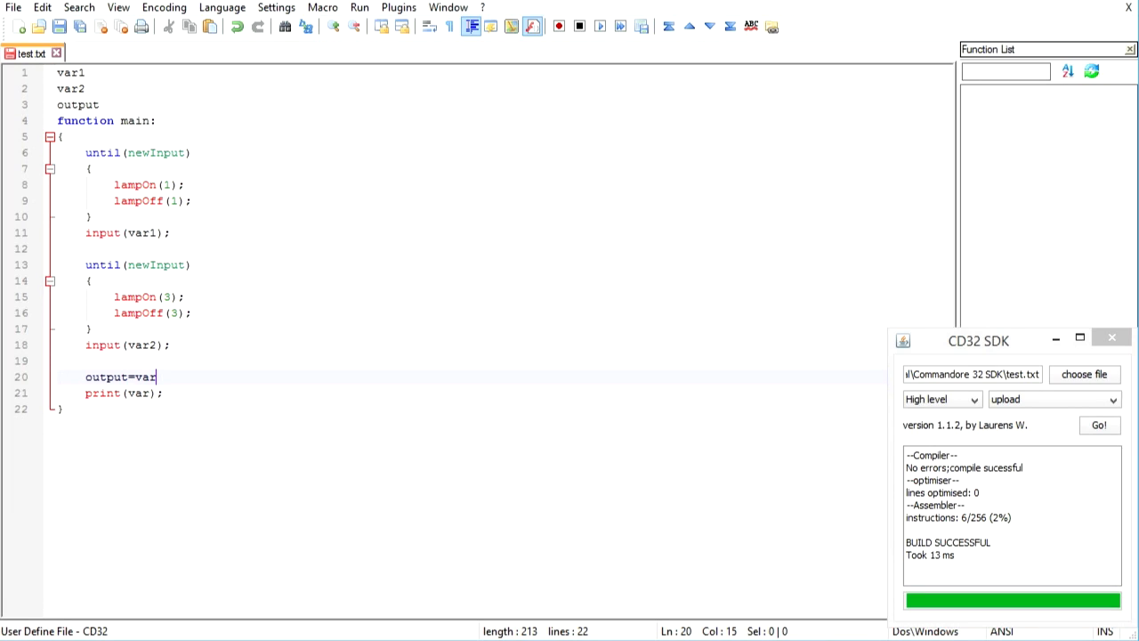
type("1+va")
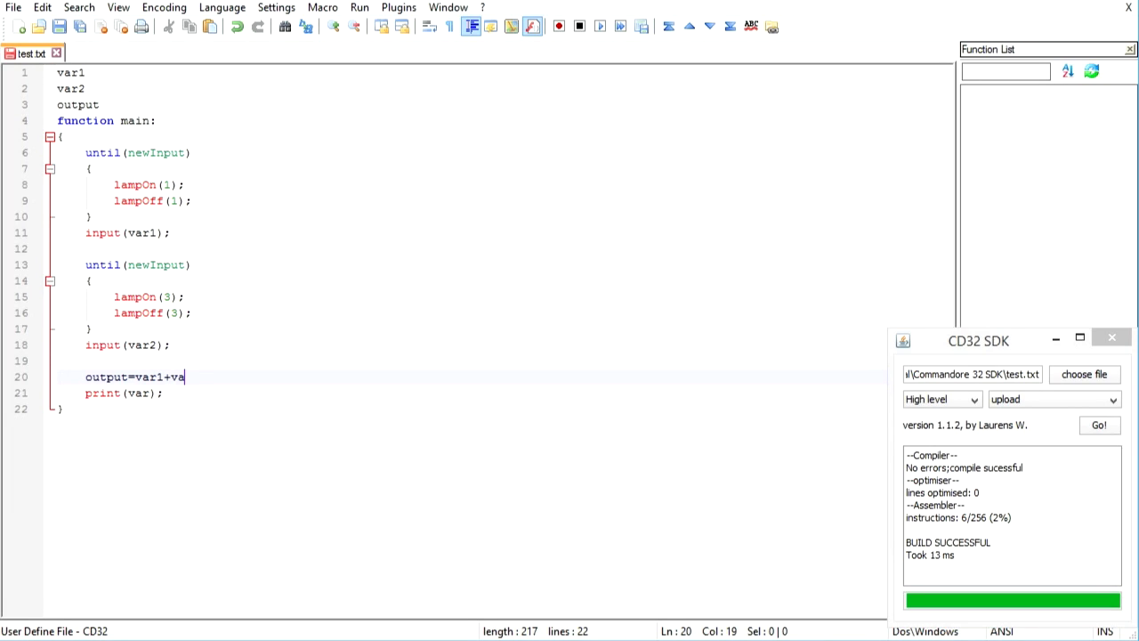
type("r2;")
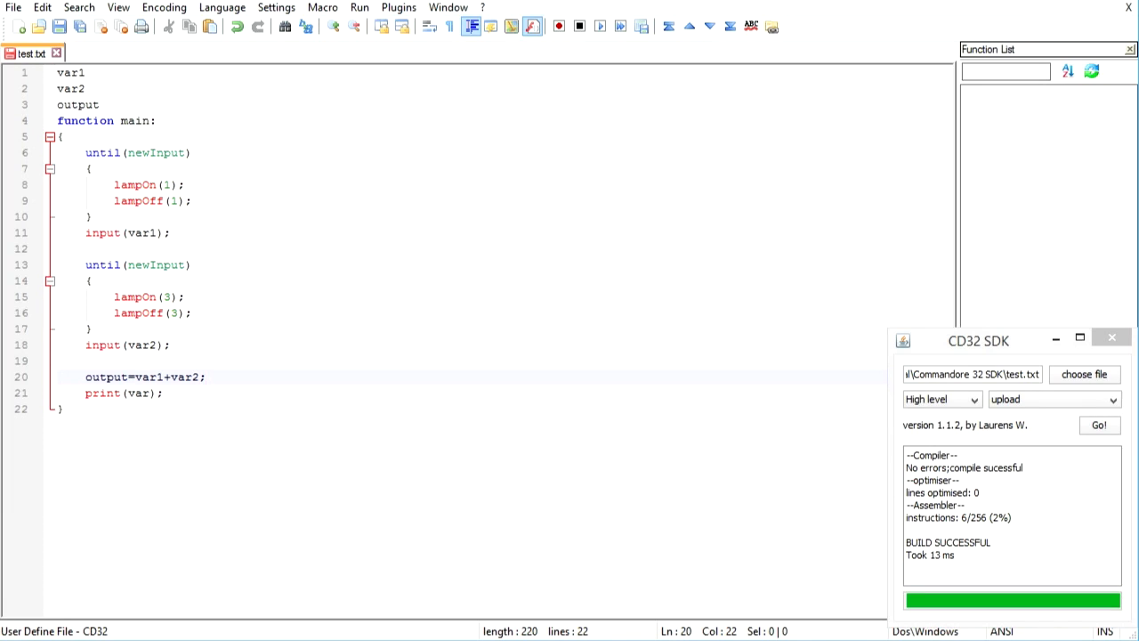
left_click(142, 185)
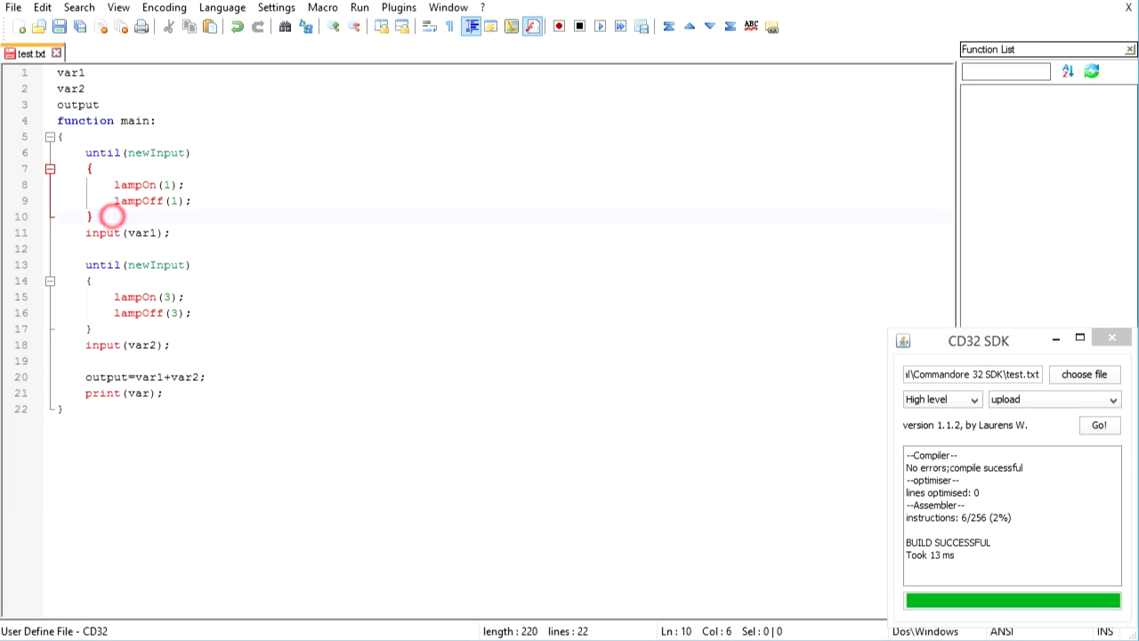
Step: Replace var in print(var) with output, briefly trying an output+6 expression
left_click(113, 216)
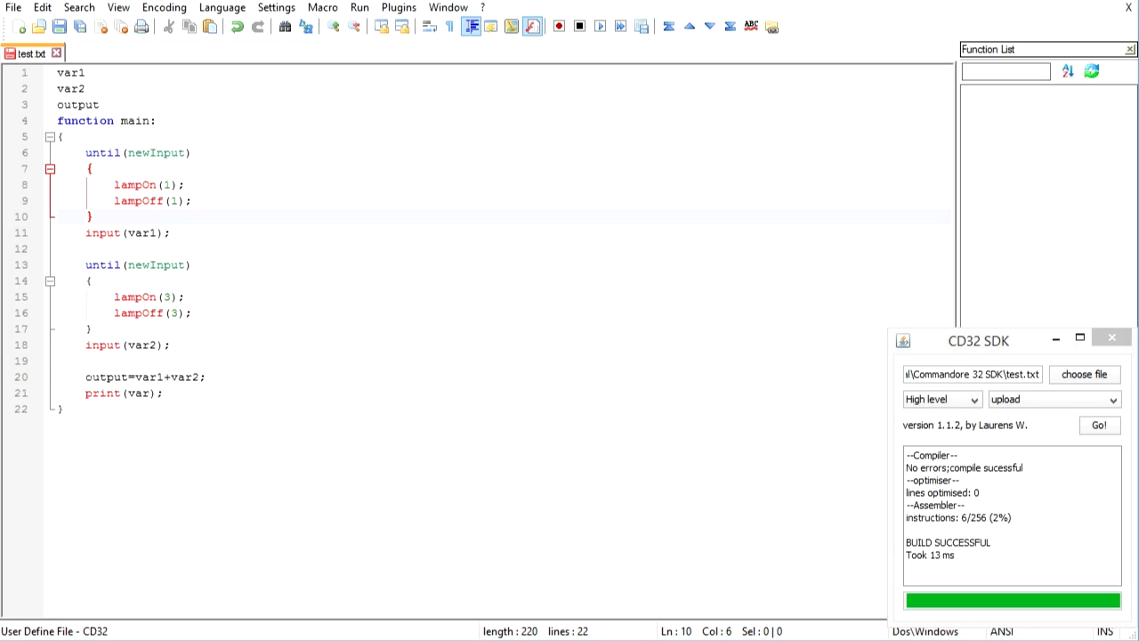
left_click(103, 377)
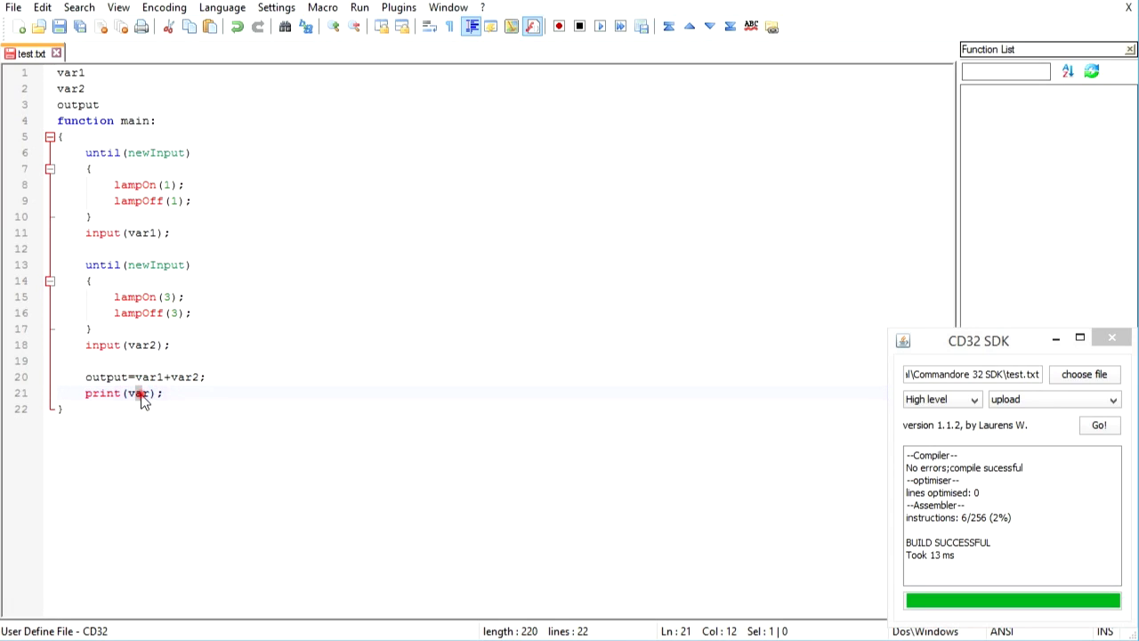
type("outp")
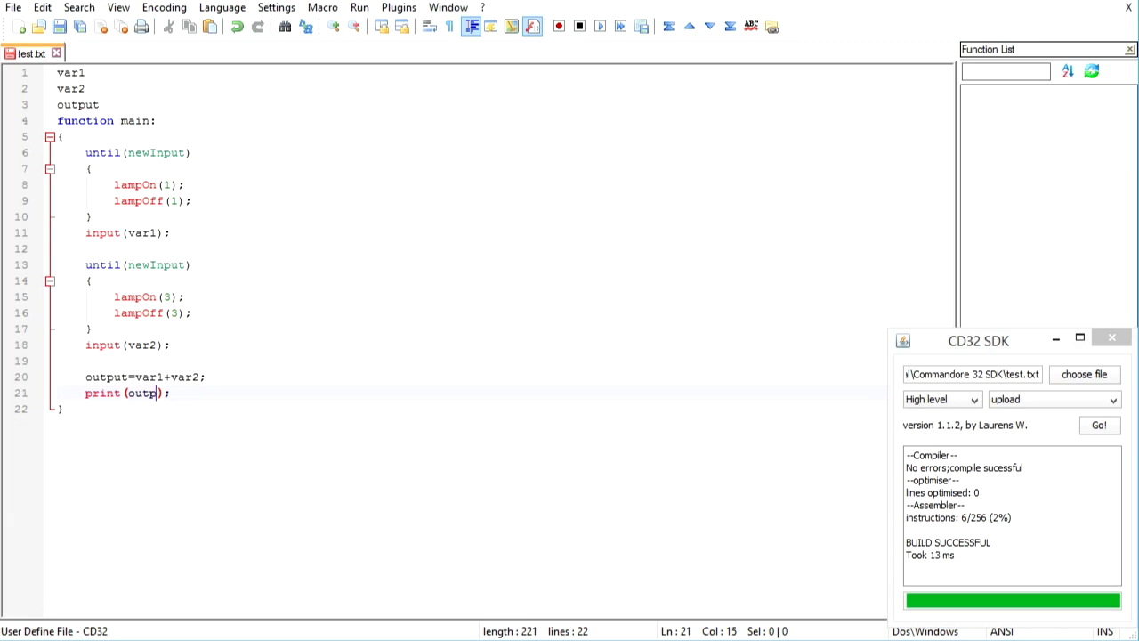
type("ut")
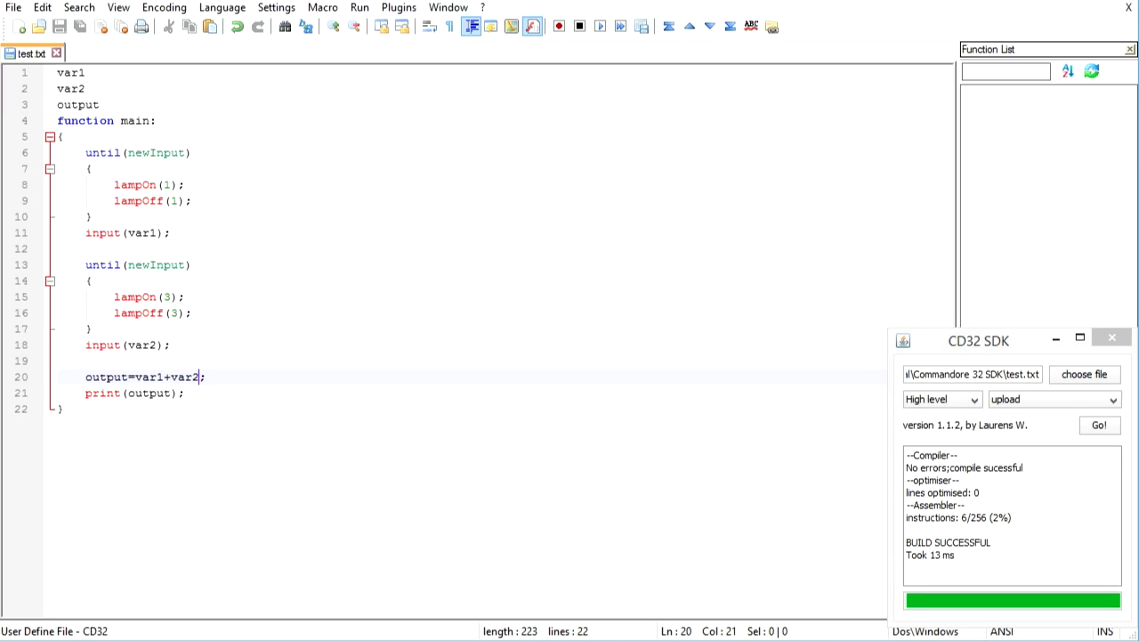
type("+")
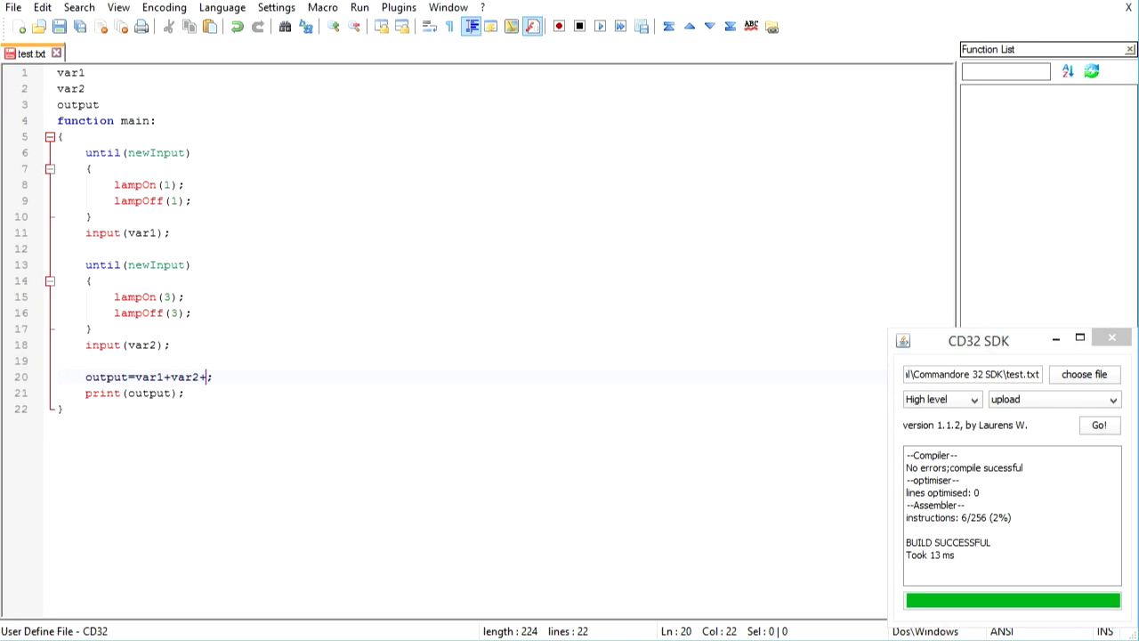
type("6;")
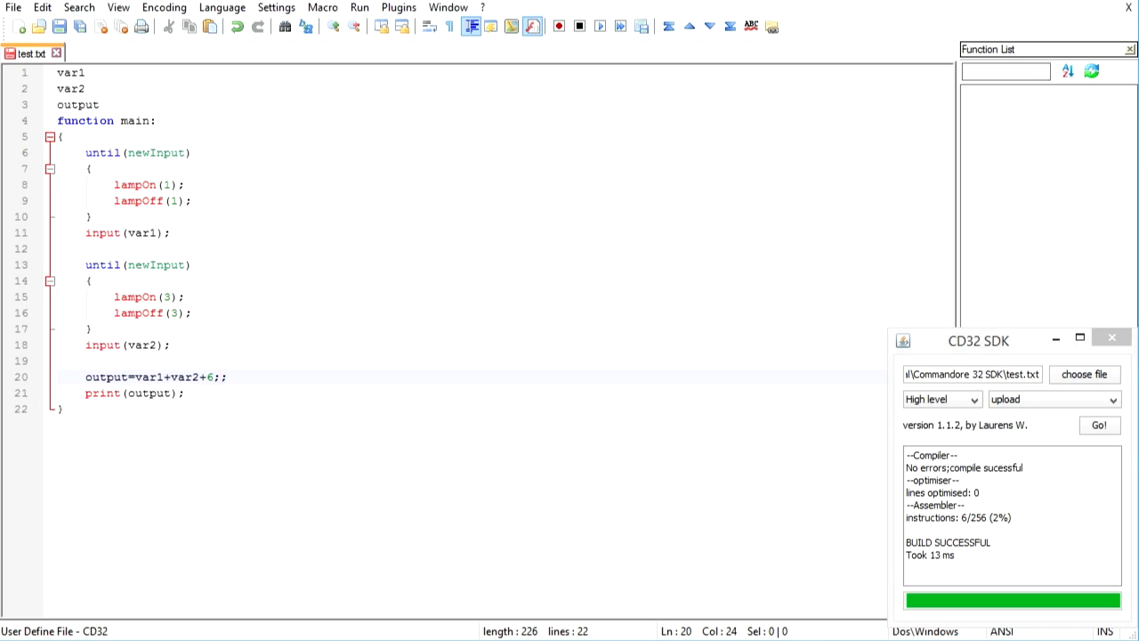
key("Backspace")
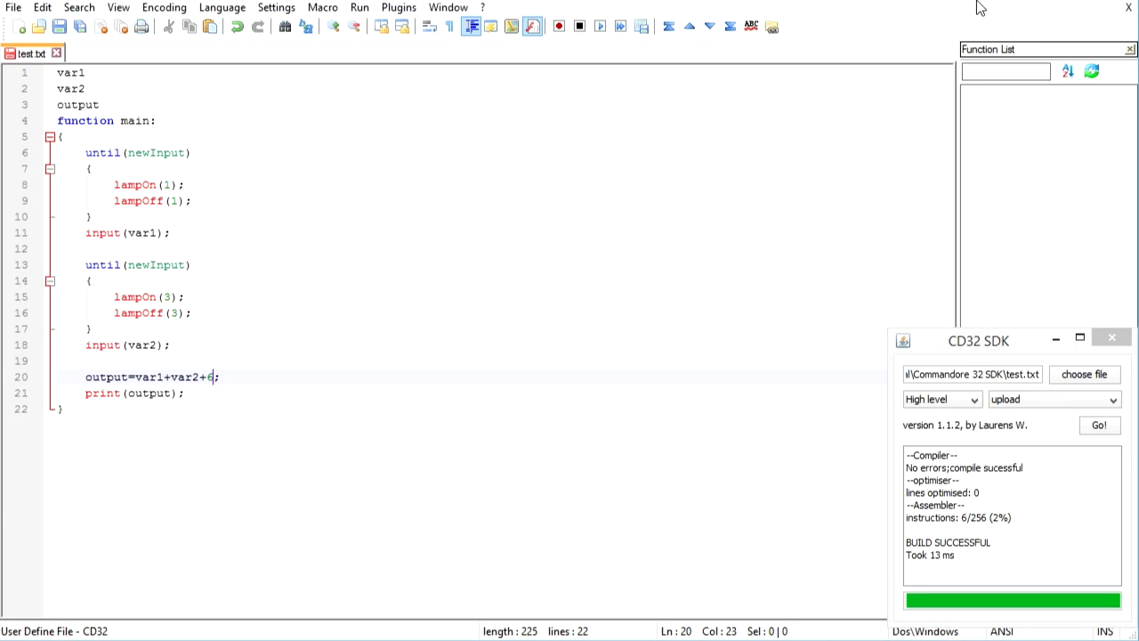
Step: Restore output=var1+var2; as the final assignment before print(output)
key("BackSpace")
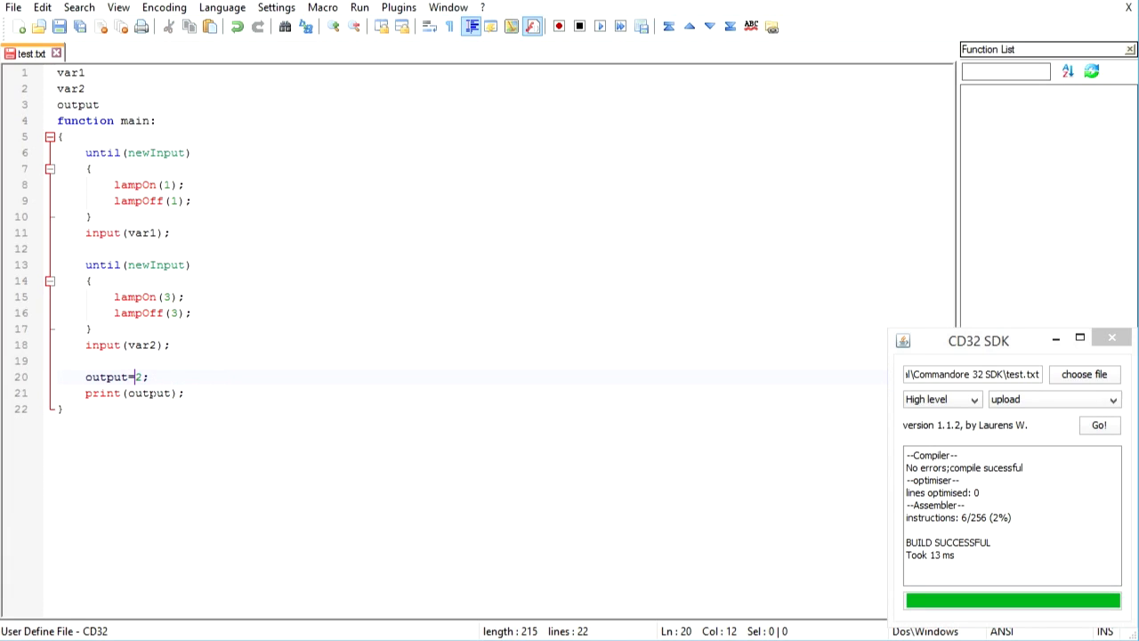
type("var1+var2")
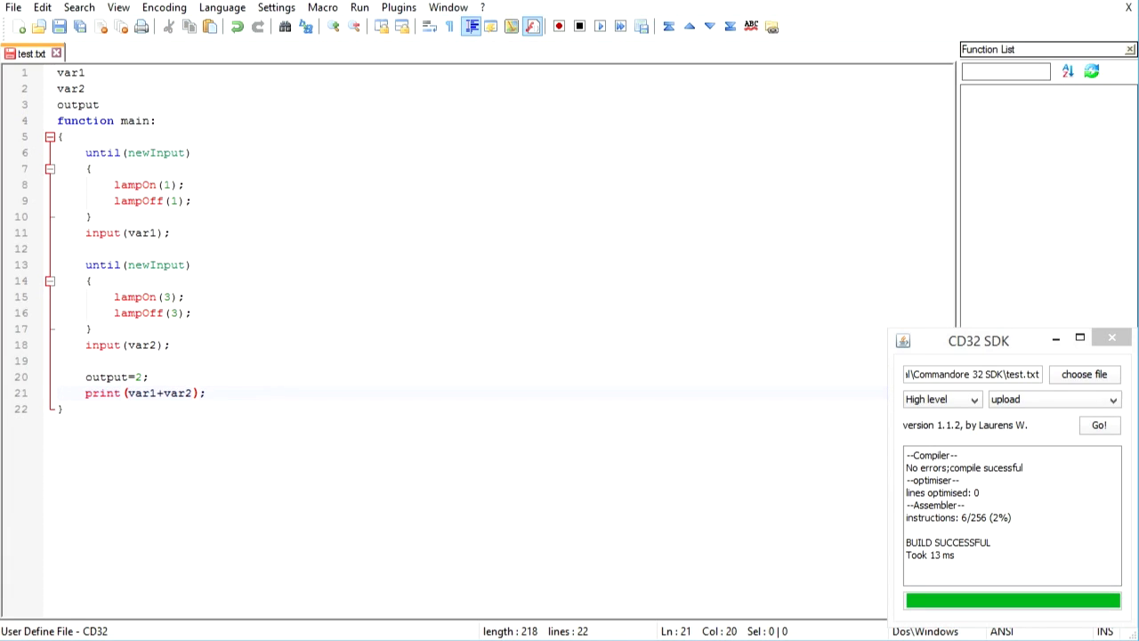
left_click(162, 392)
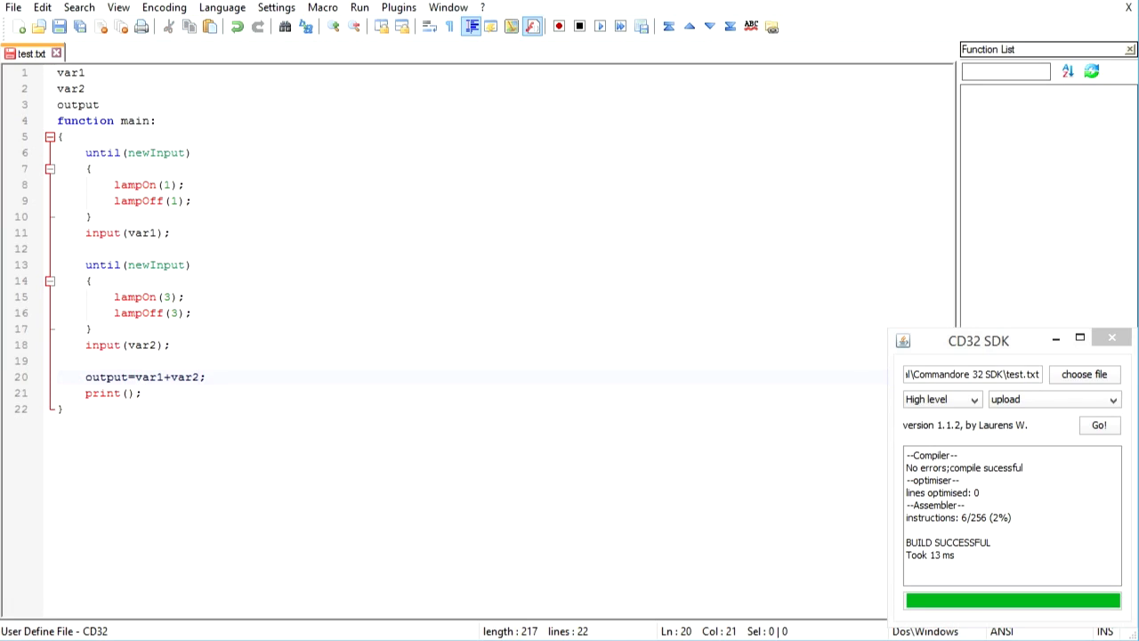
type("out")
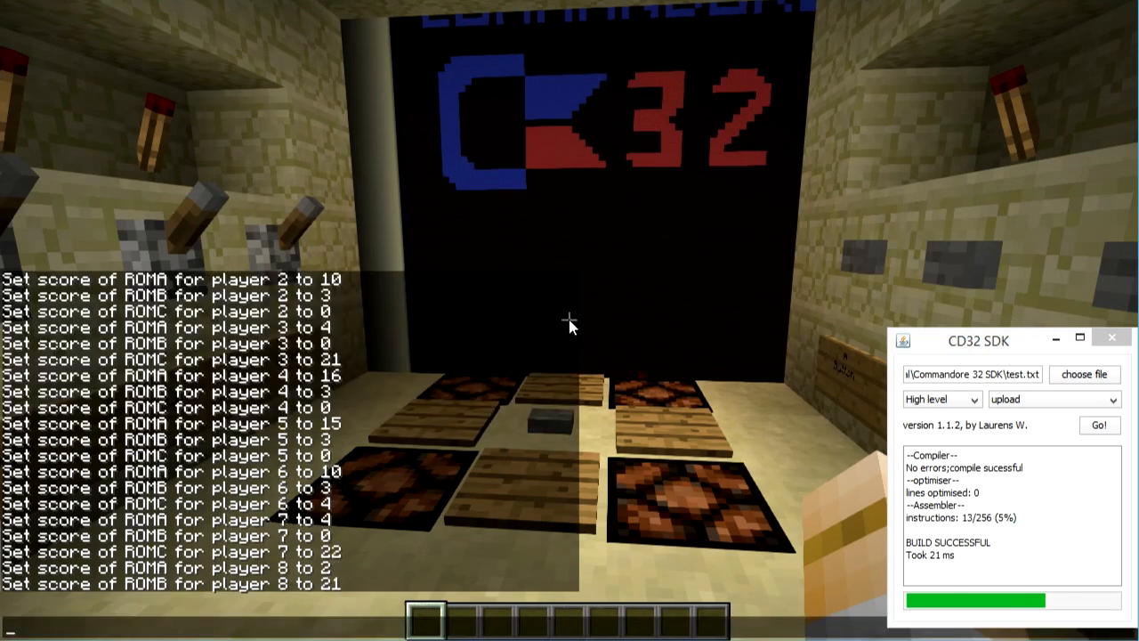
Step: Run /scoreboard players set 11 ROMA 24 in chat and enter input value 1
type("/scoreboard players set 11 ROMA 24")
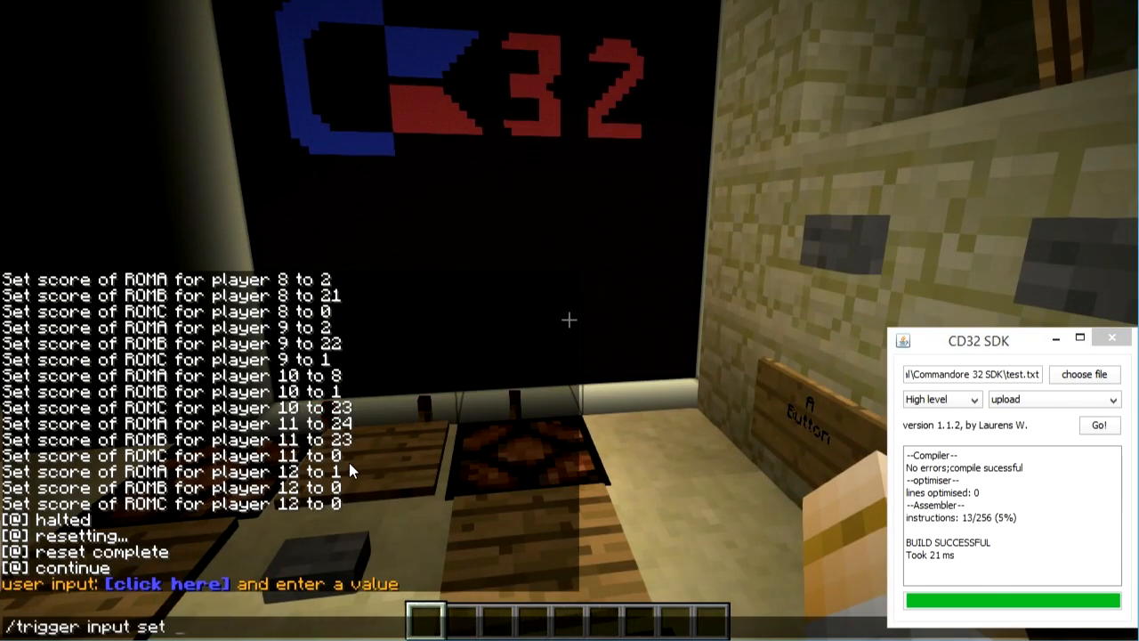
type("1")
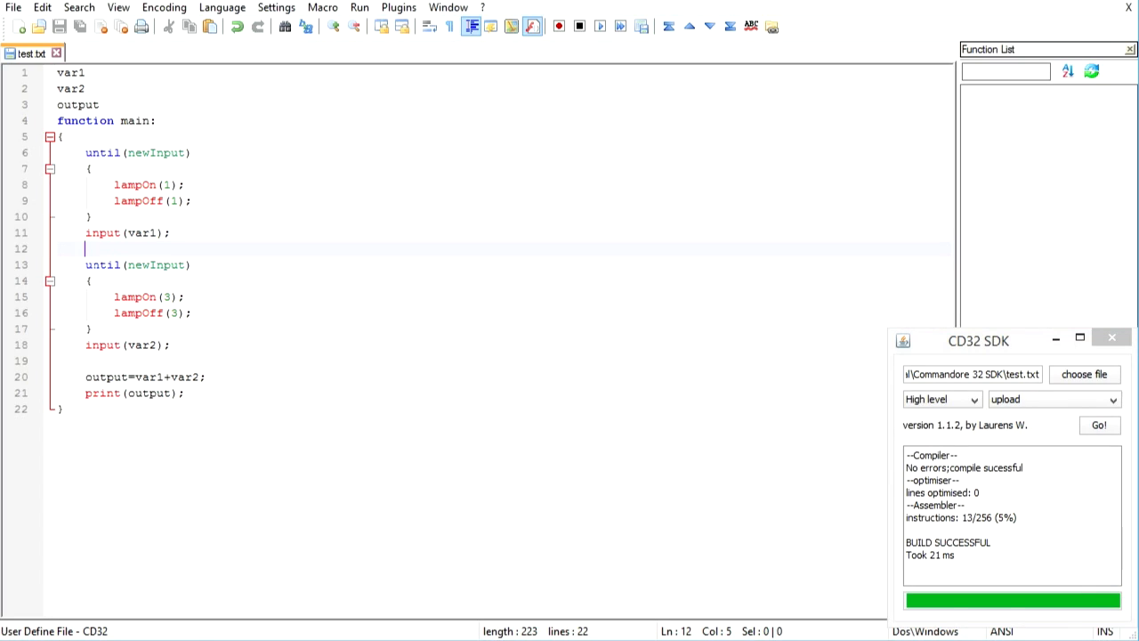
left_click_drag(114, 296, 187, 312)
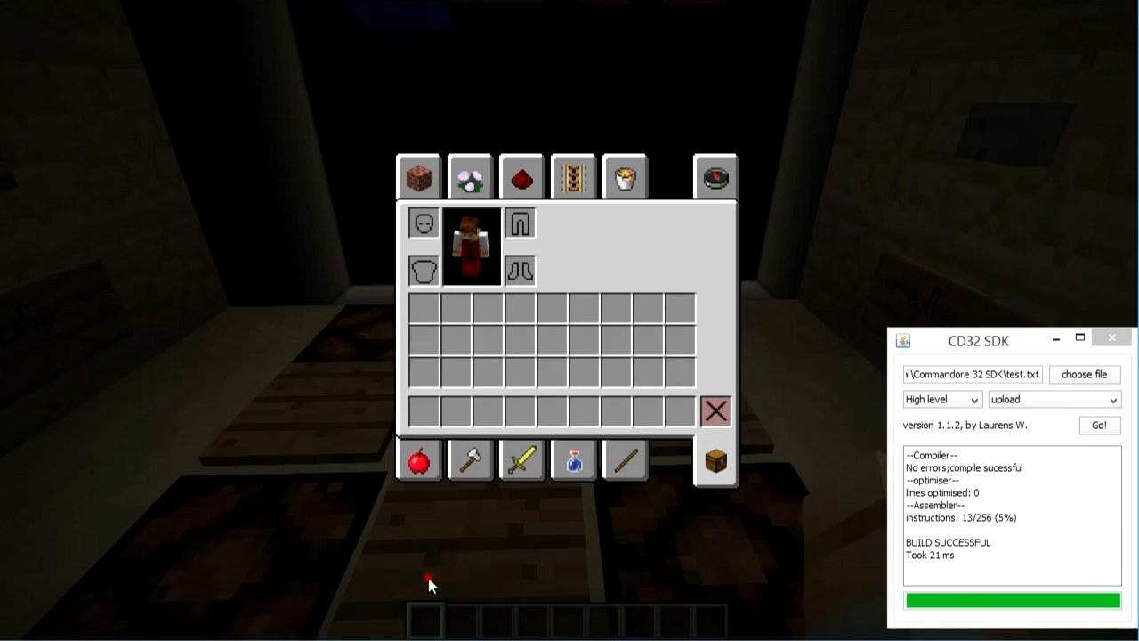
key("Escape")
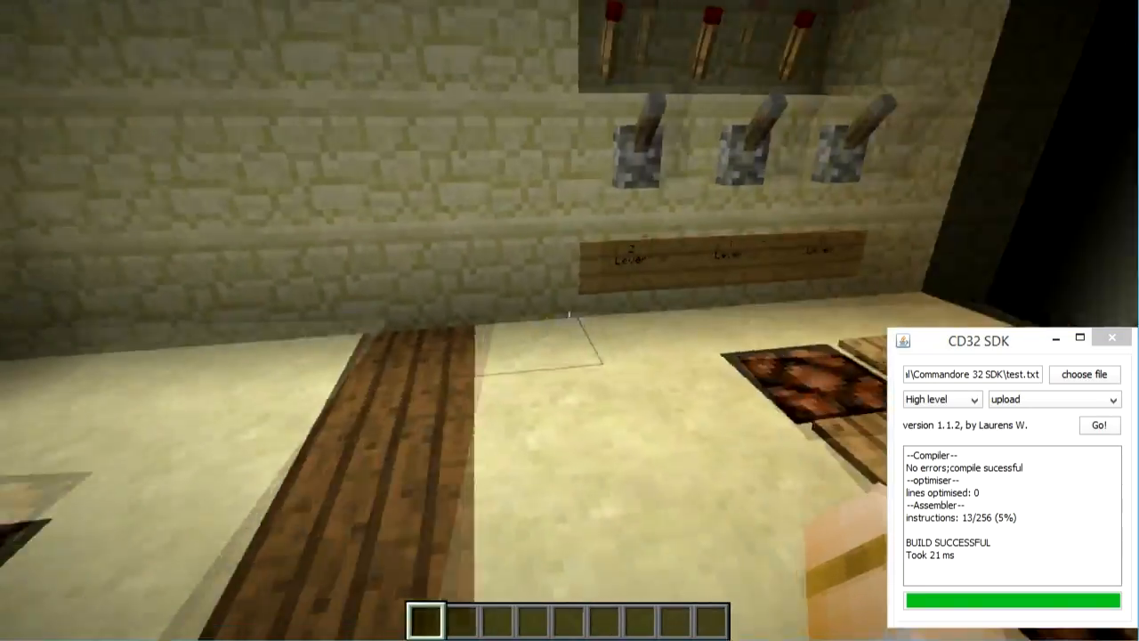
key("Escape")
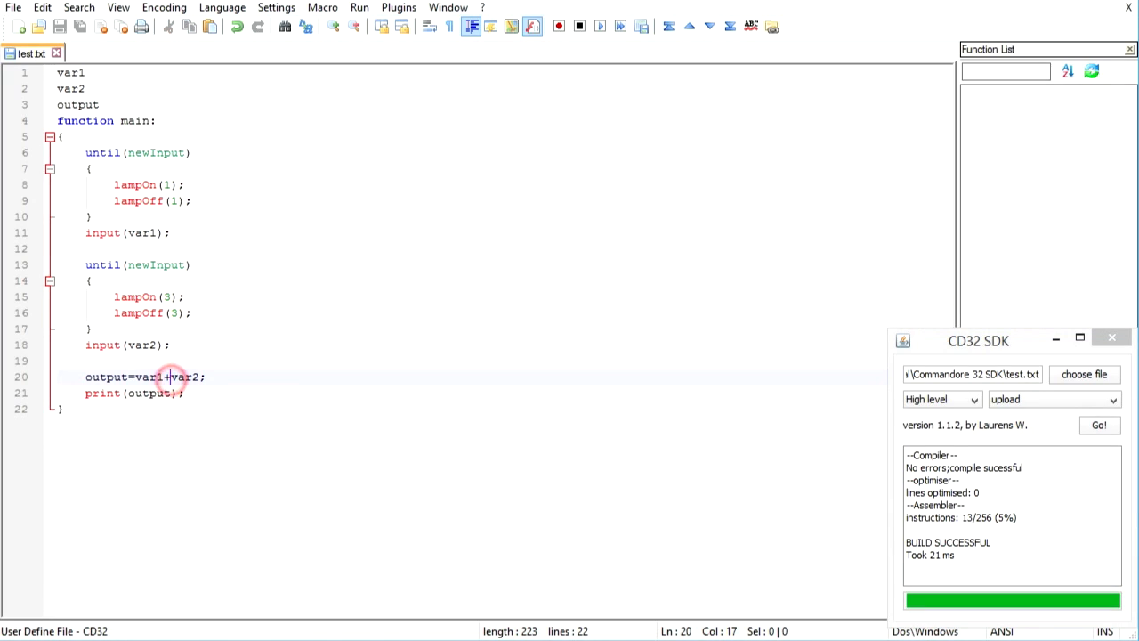
type("*")
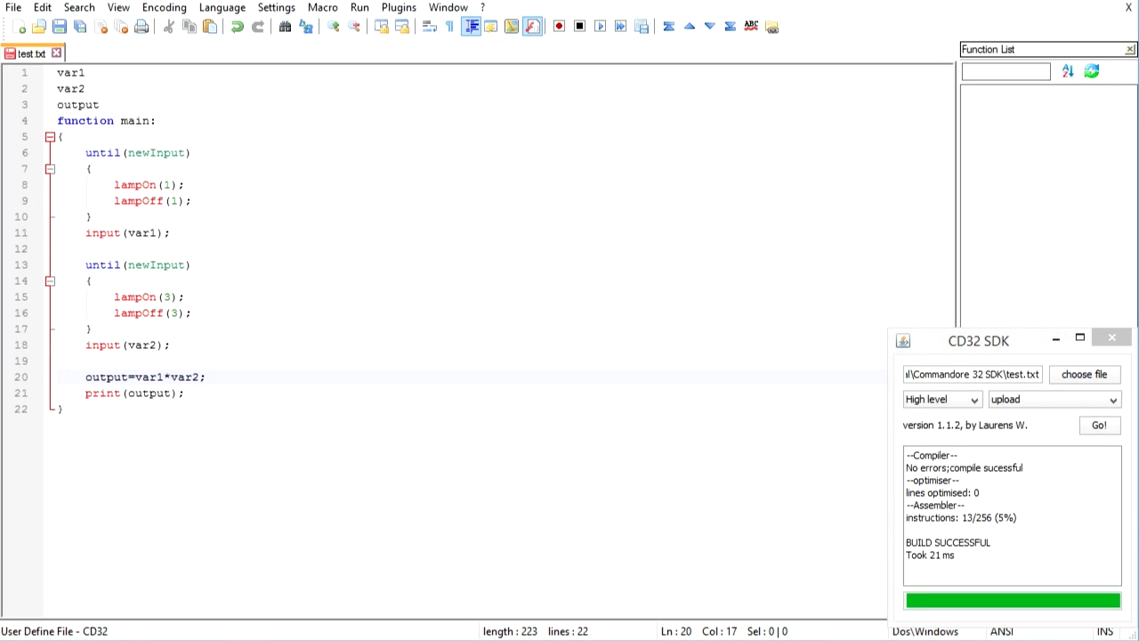
type("/")
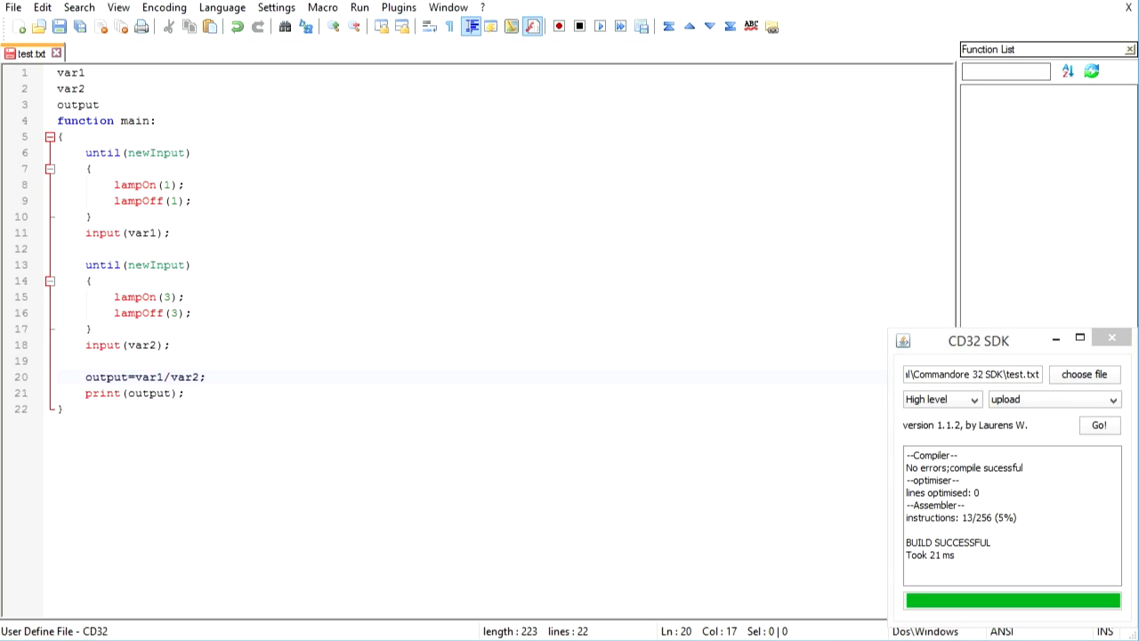
key("Backspace")
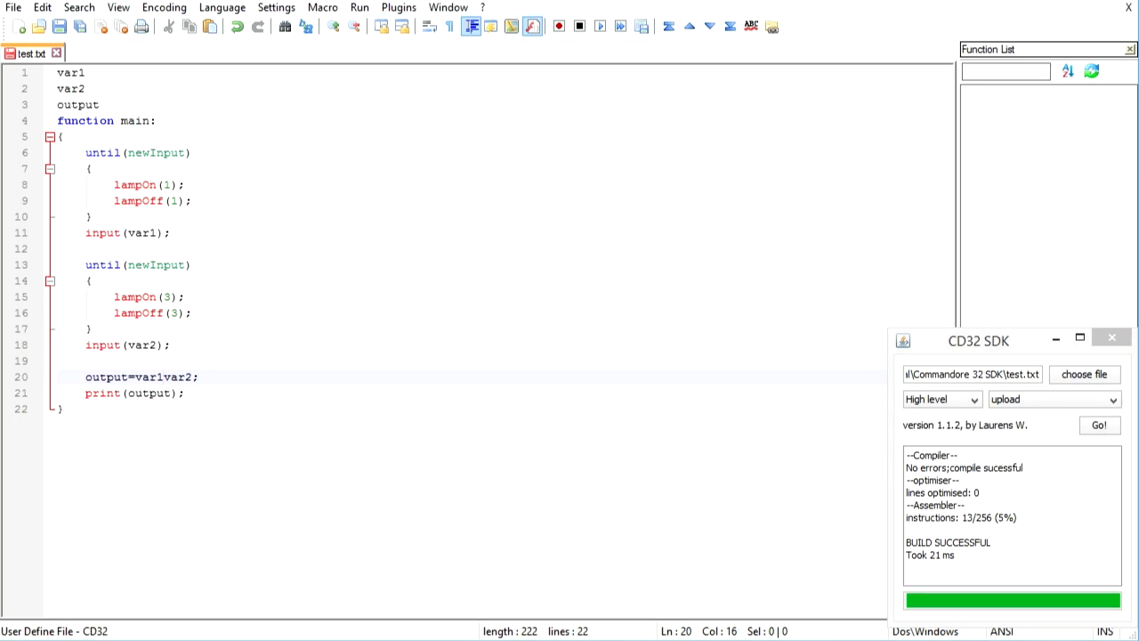
left_click(162, 376)
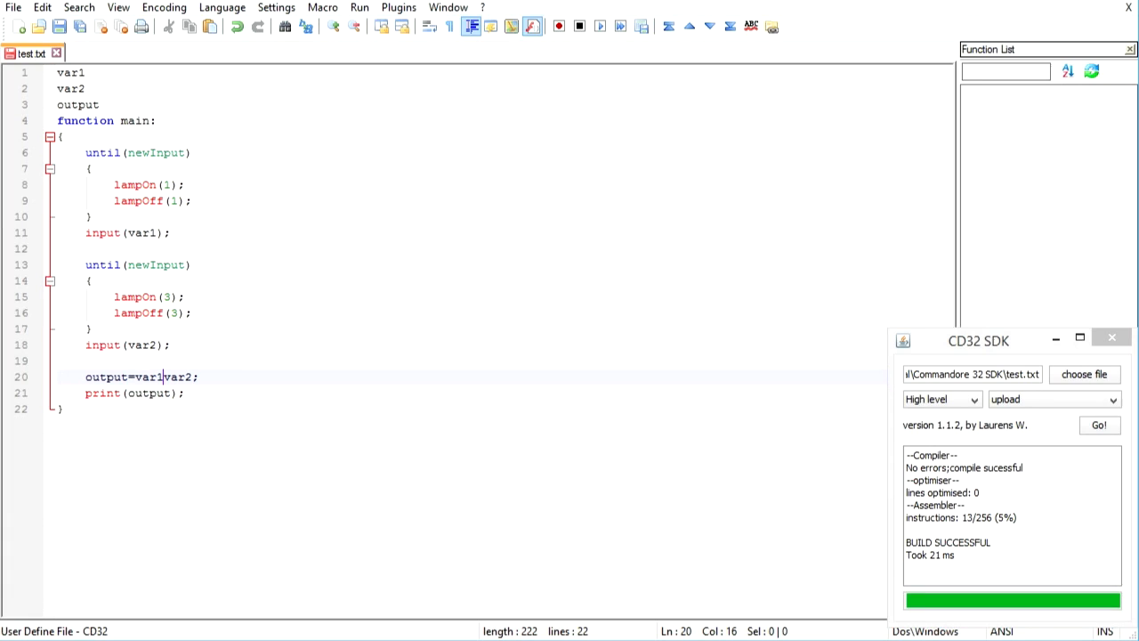
type("+")
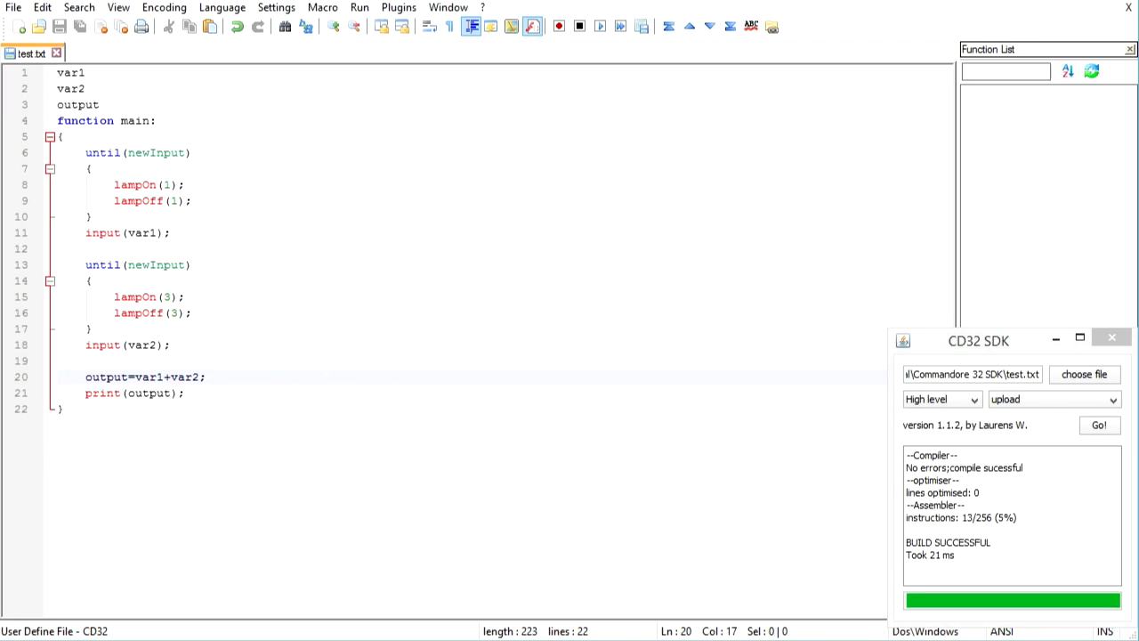
mouse_move(981, 136)
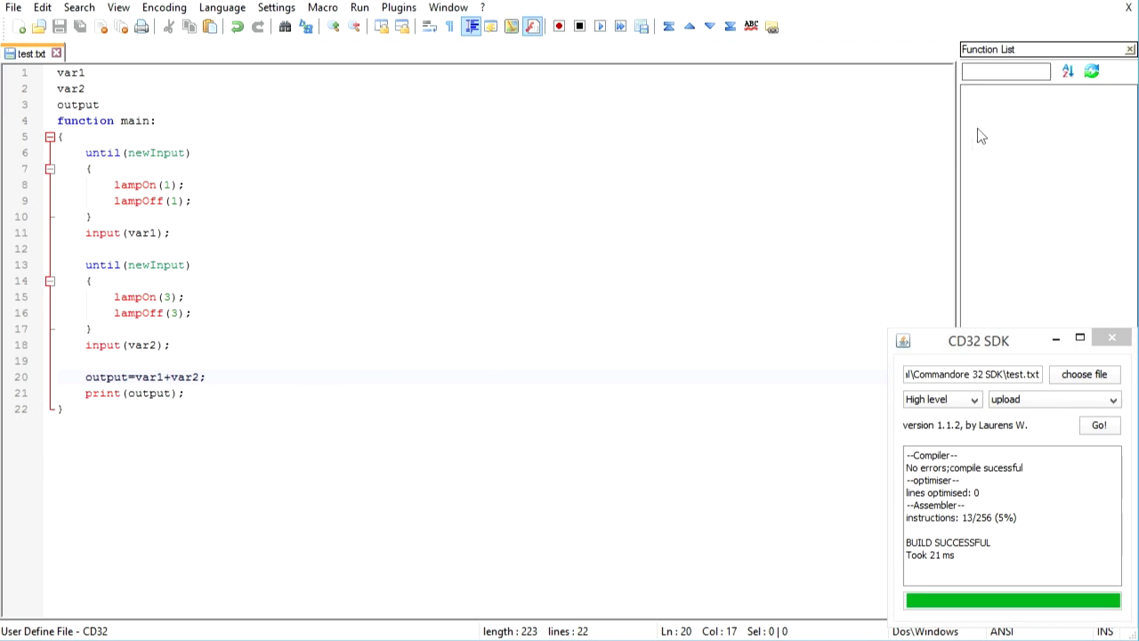